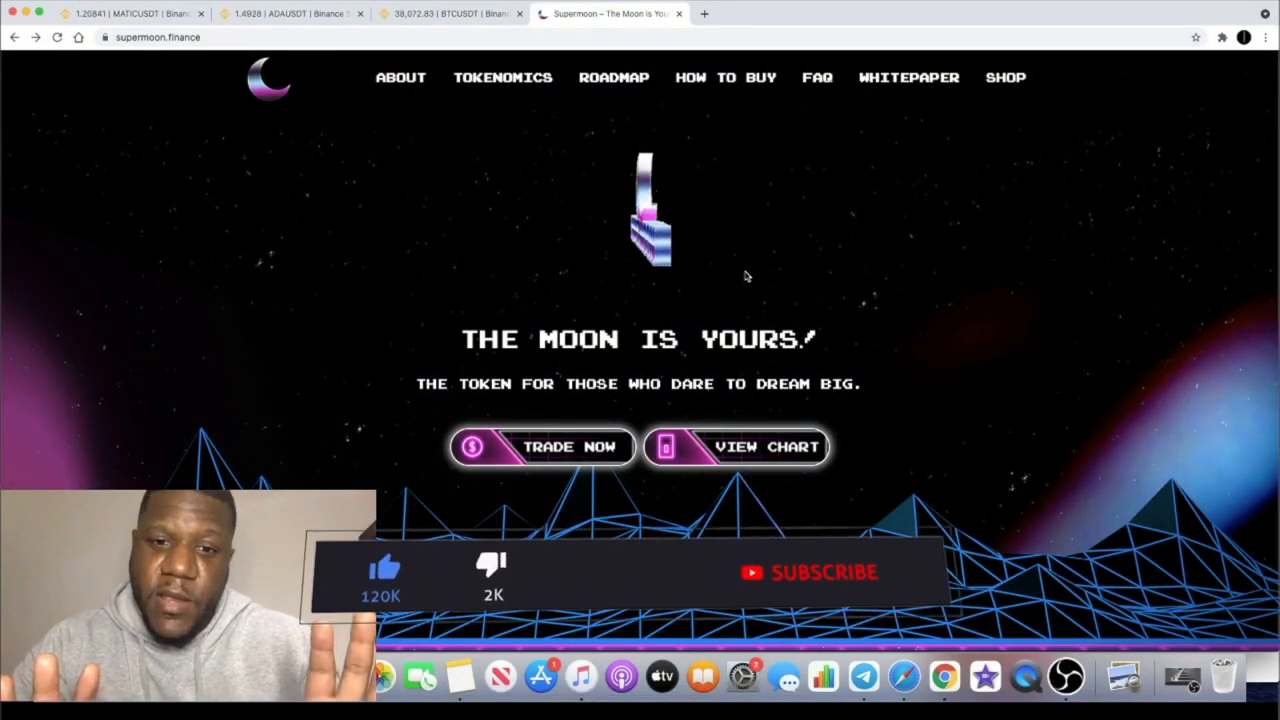
Step: Scroll from the hero down to the Join the Community social links and whitelist competition banner
{"action": "left_click", "coordinate": [810, 572]}
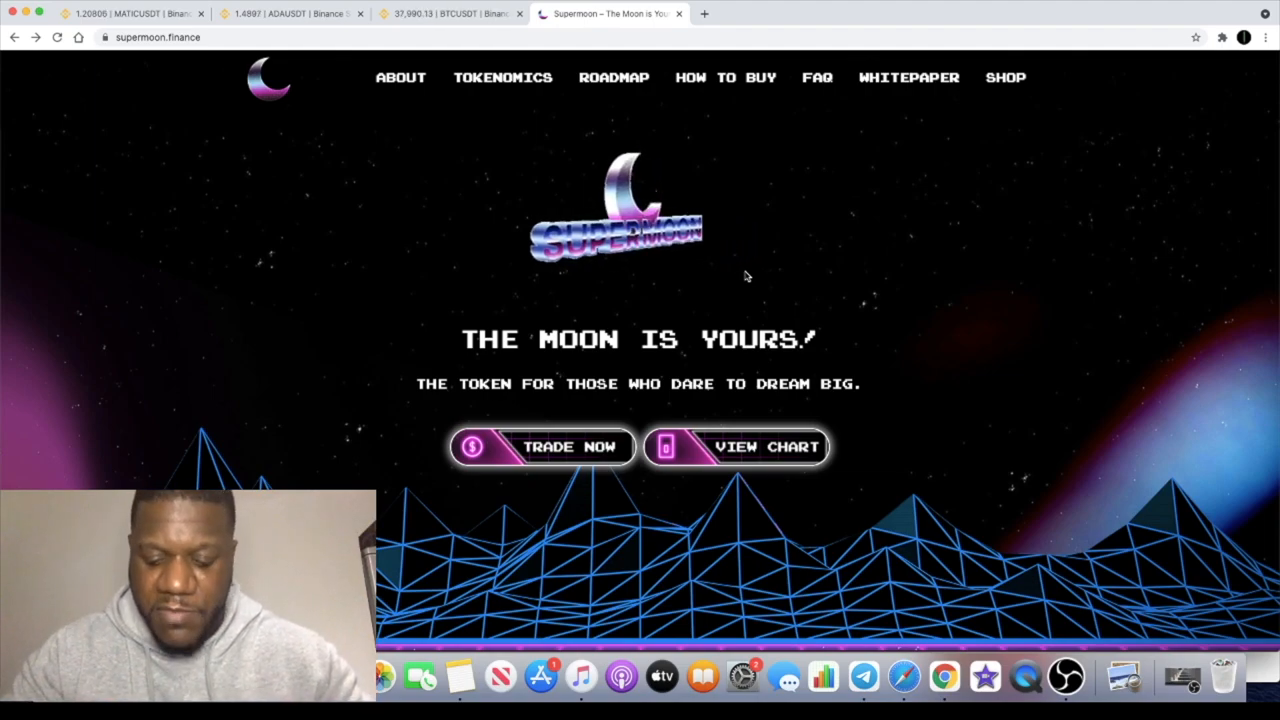
{"action": "mouse_move", "coordinate": [792, 304]}
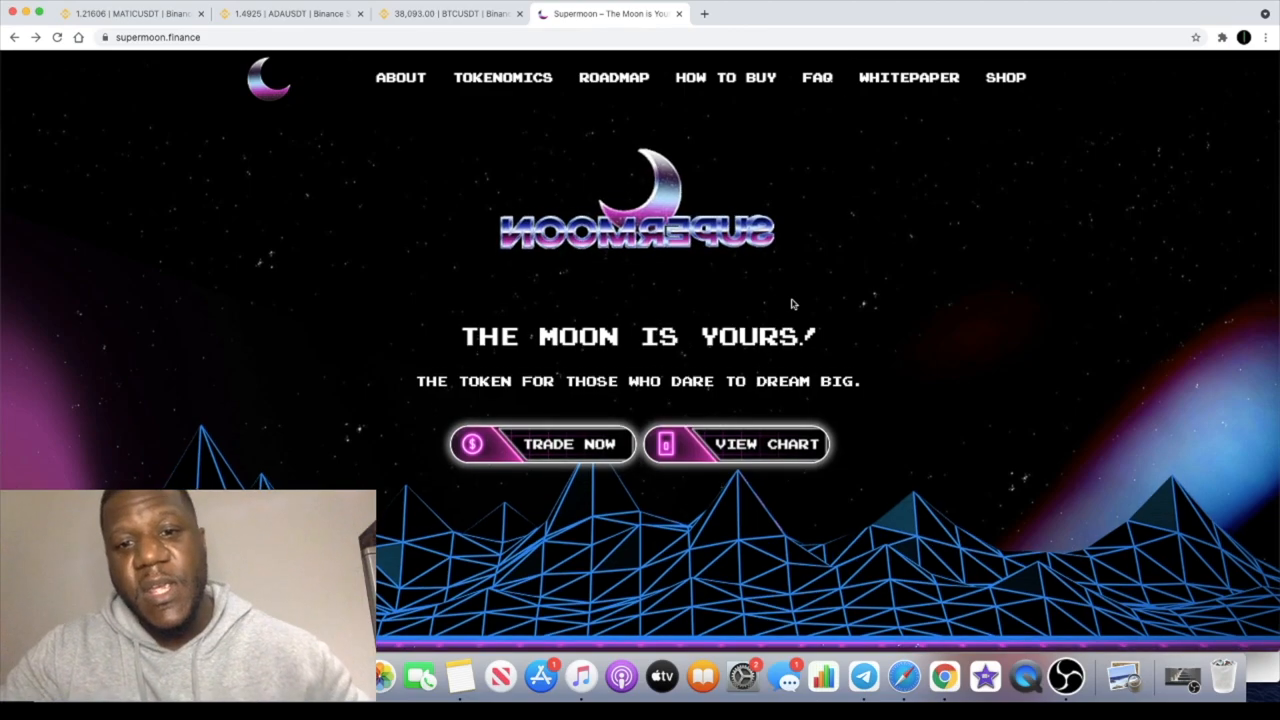
{"action": "scroll", "scroll_direction": "down", "scroll_amount": 3}
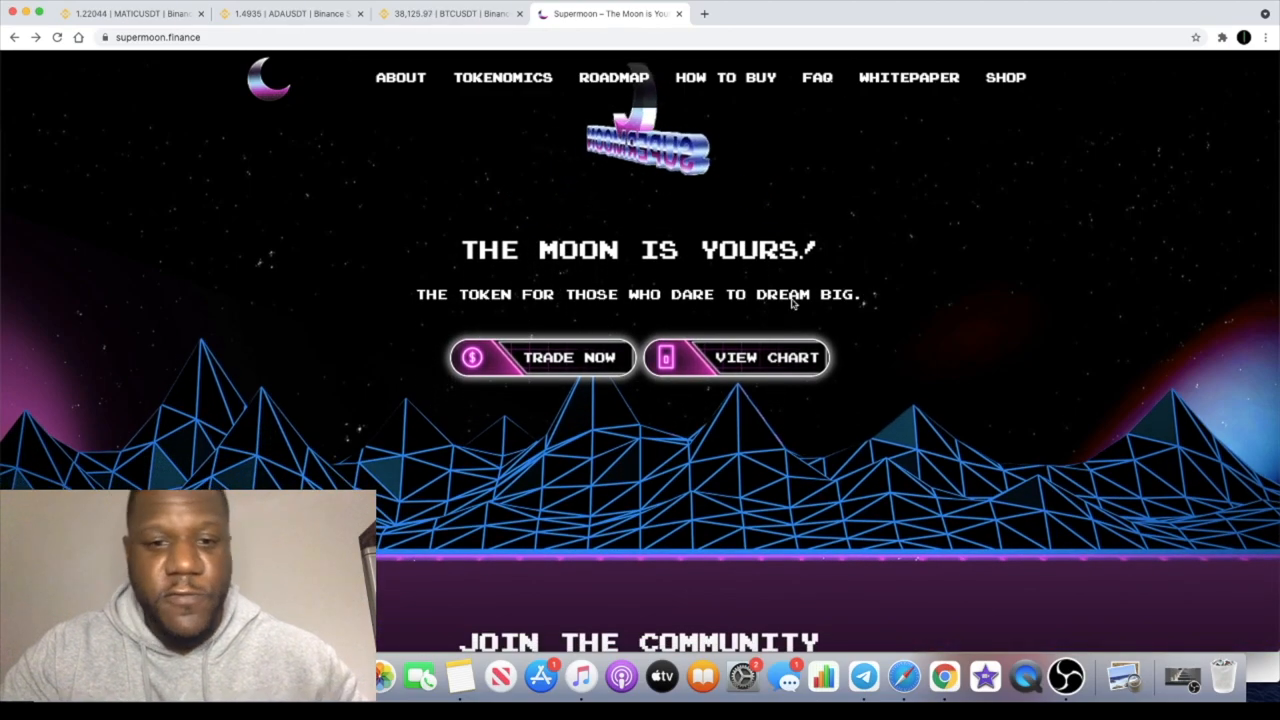
{"action": "scroll", "scroll_direction": "down", "scroll_amount": 3}
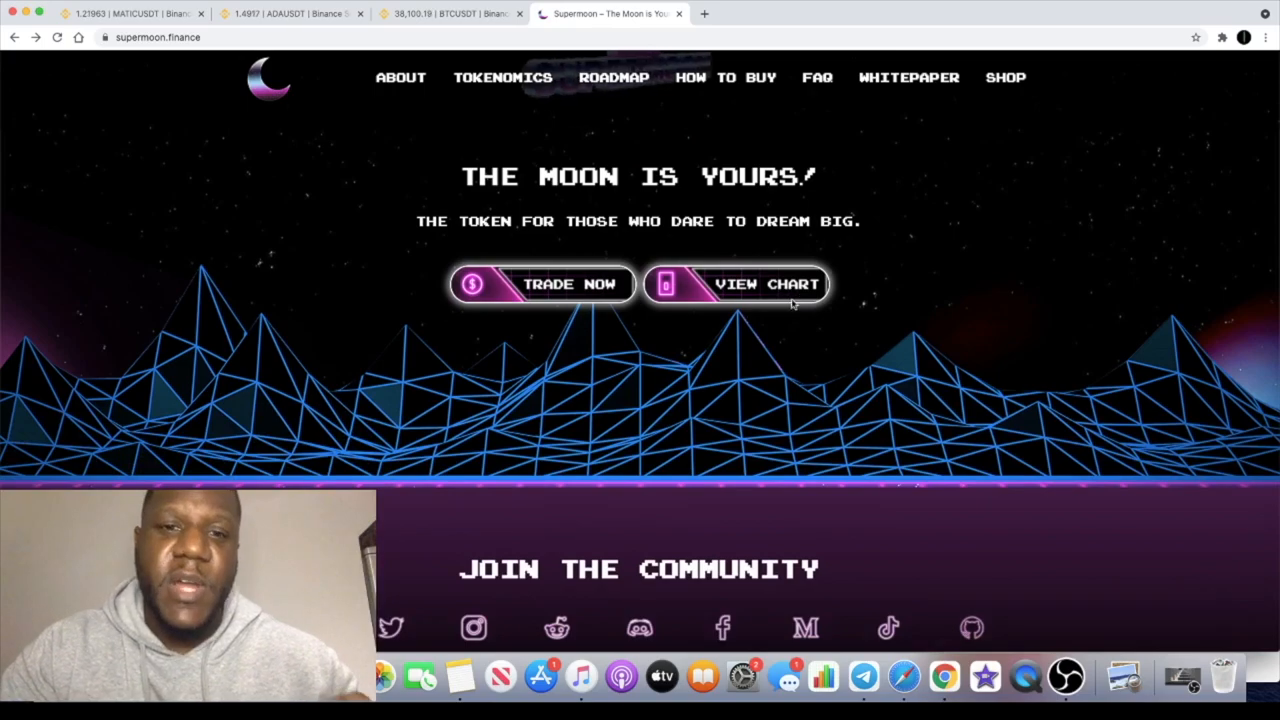
{"action": "scroll", "scroll_direction": "down", "scroll_amount": 3}
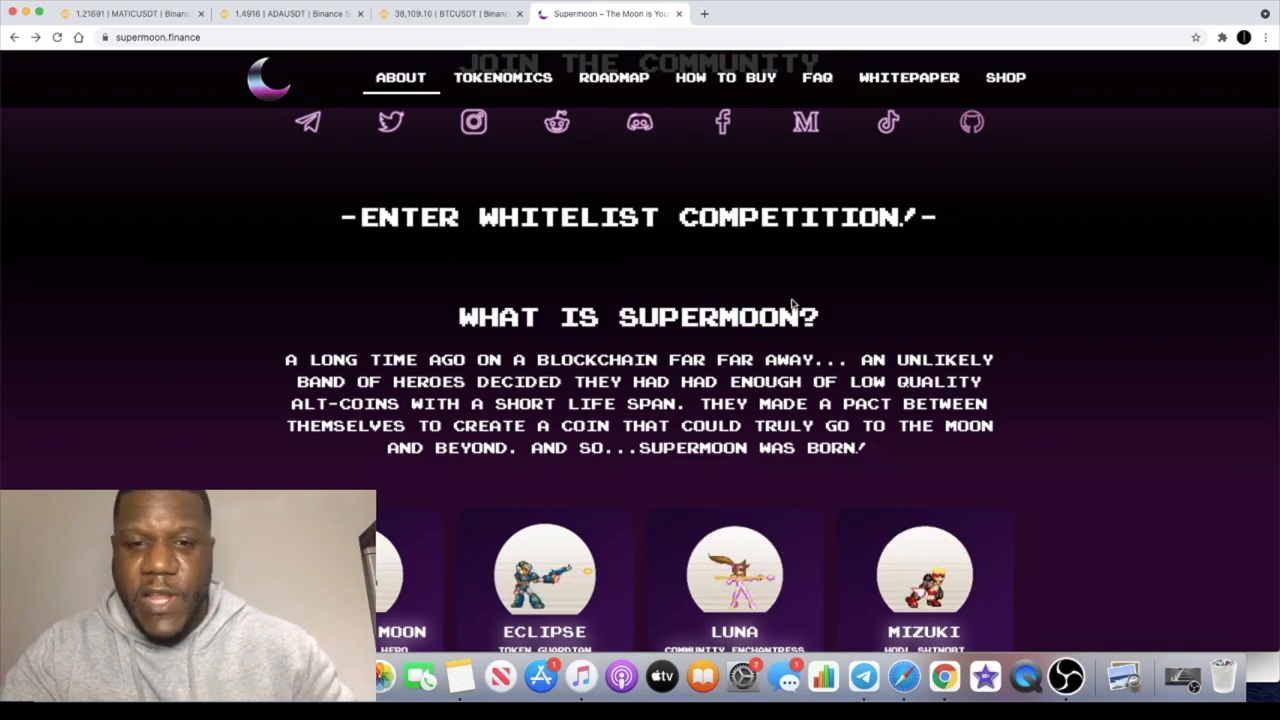
{"action": "scroll", "scroll_direction": "up", "scroll_amount": 3}
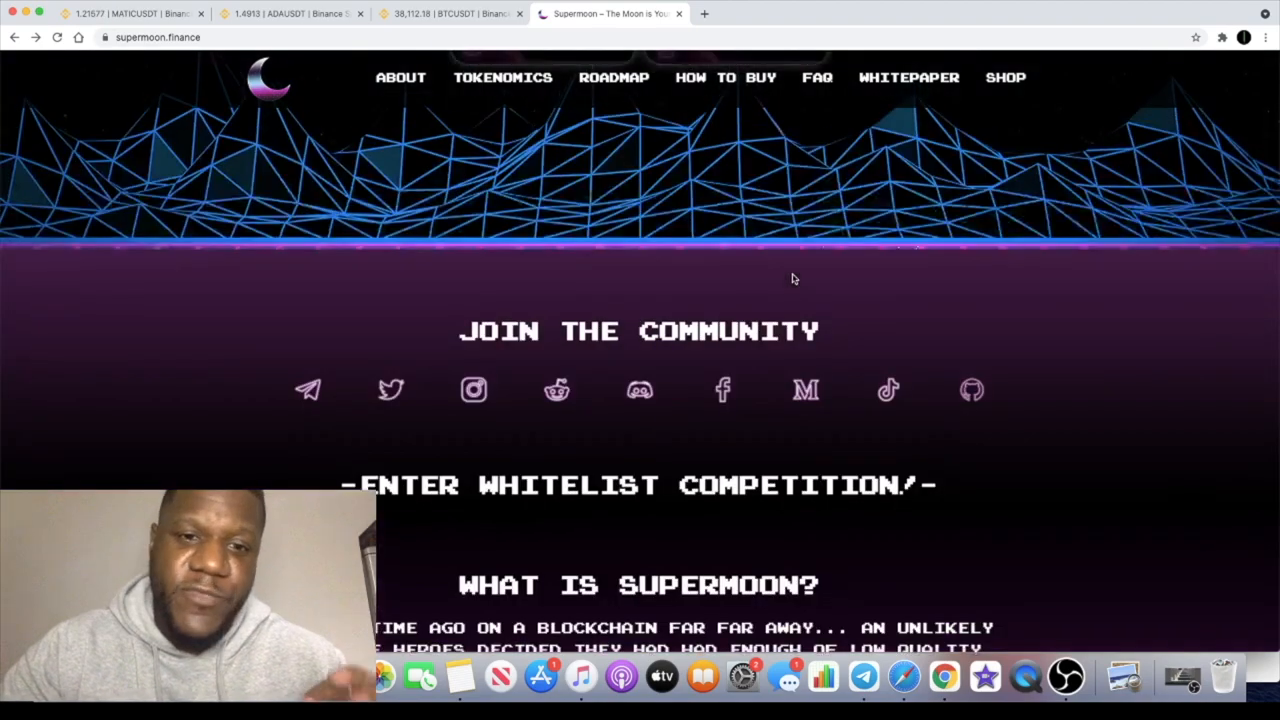
{"action": "scroll", "scroll_direction": "down", "scroll_amount": 3}
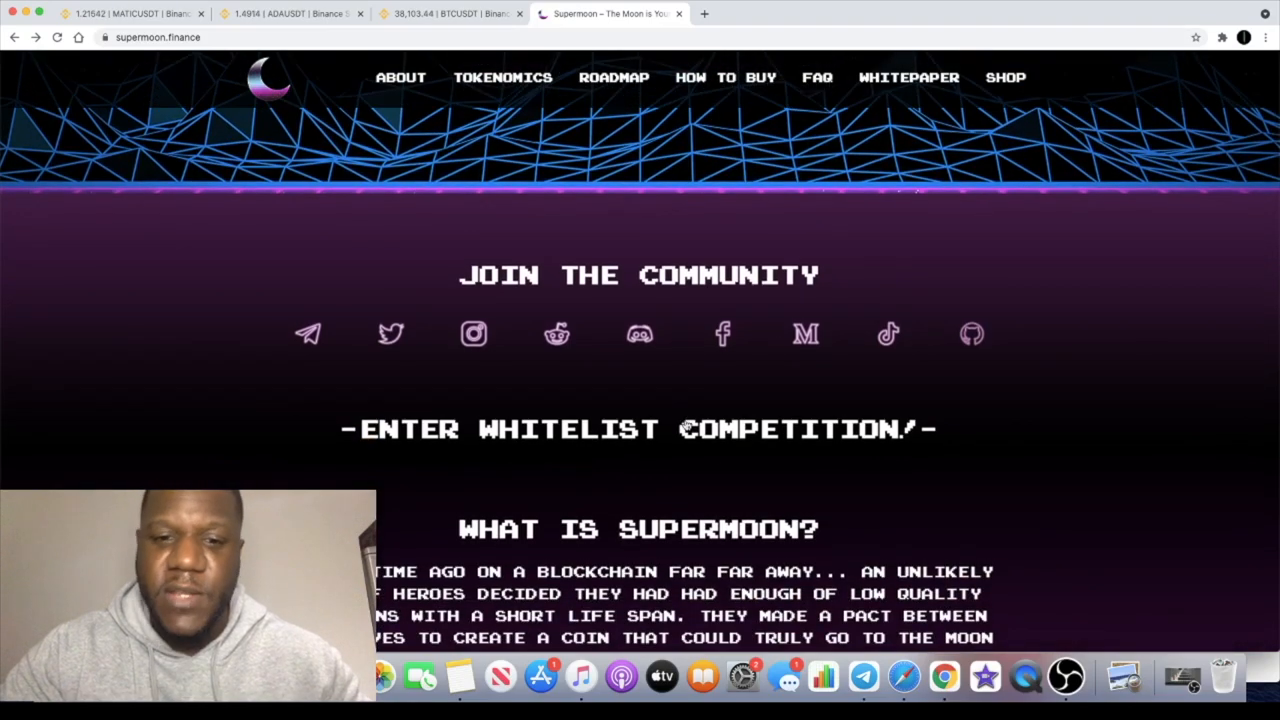
{"action": "scroll", "scroll_direction": "down", "scroll_amount": 3}
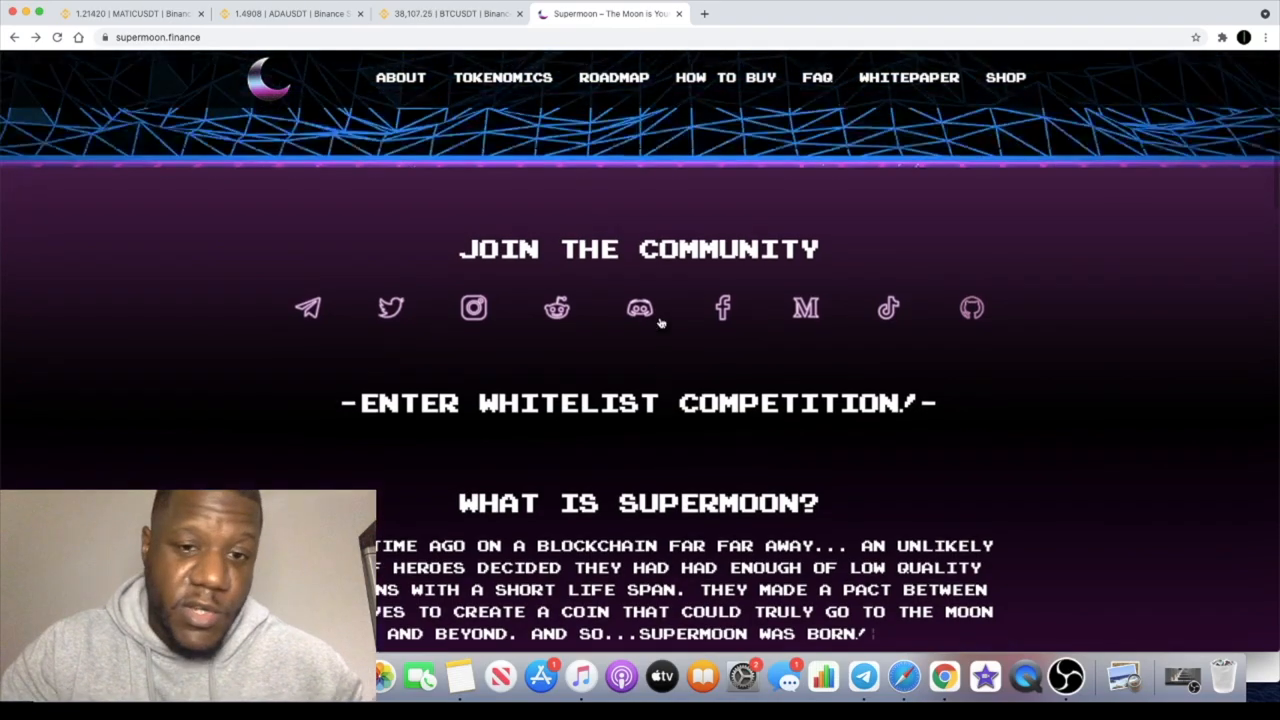
{"action": "scroll", "scroll_direction": "down", "scroll_amount": 3}
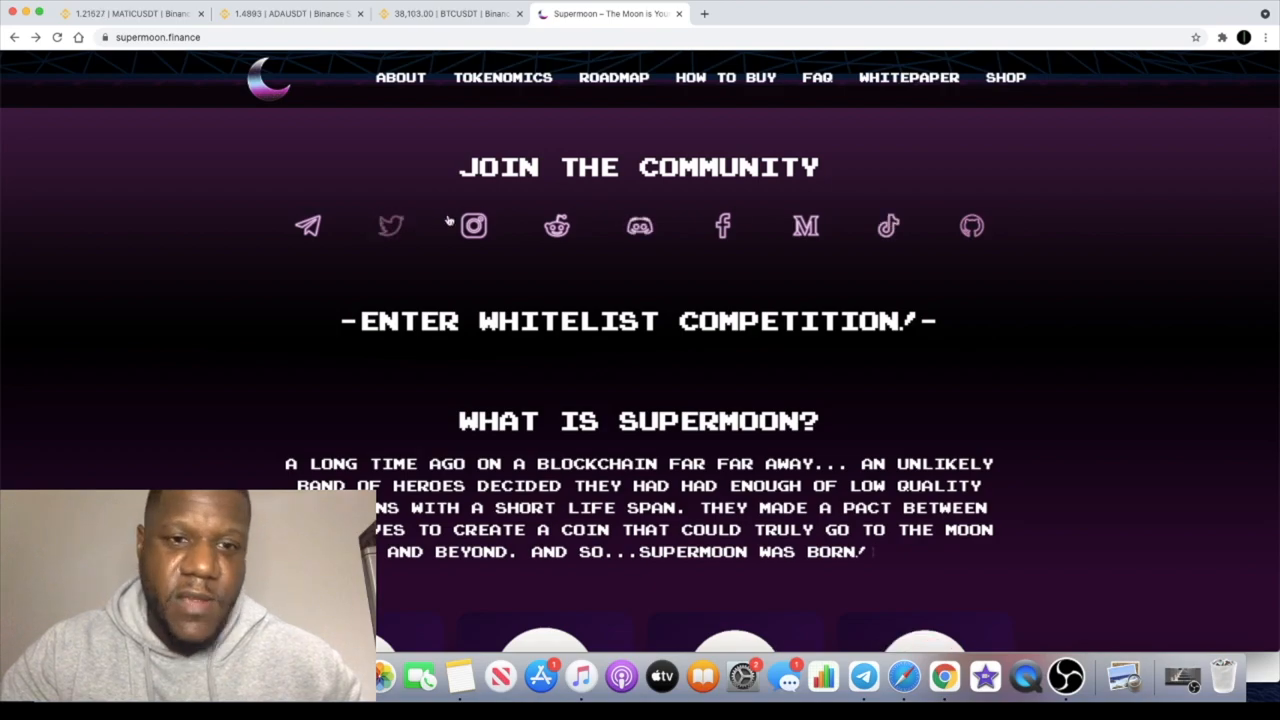
{"action": "scroll", "scroll_direction": "down", "scroll_amount": 3}
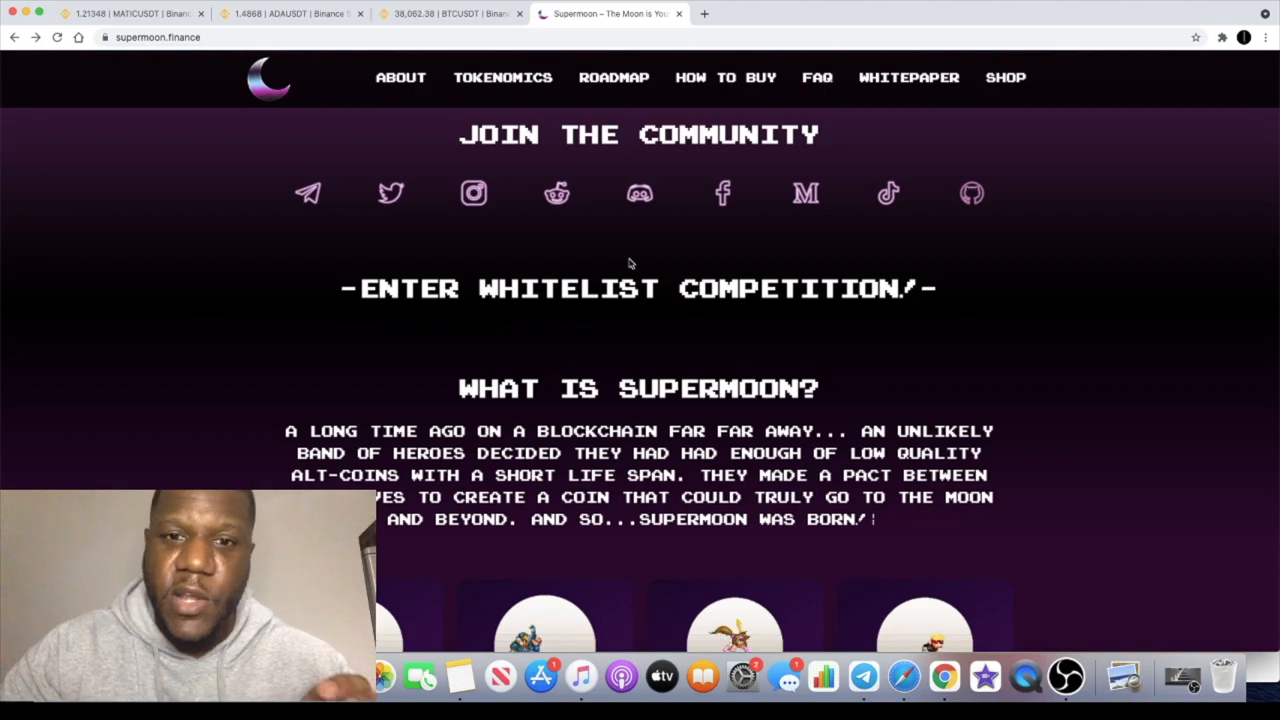
{"action": "mouse_move", "coordinate": [700, 216]}
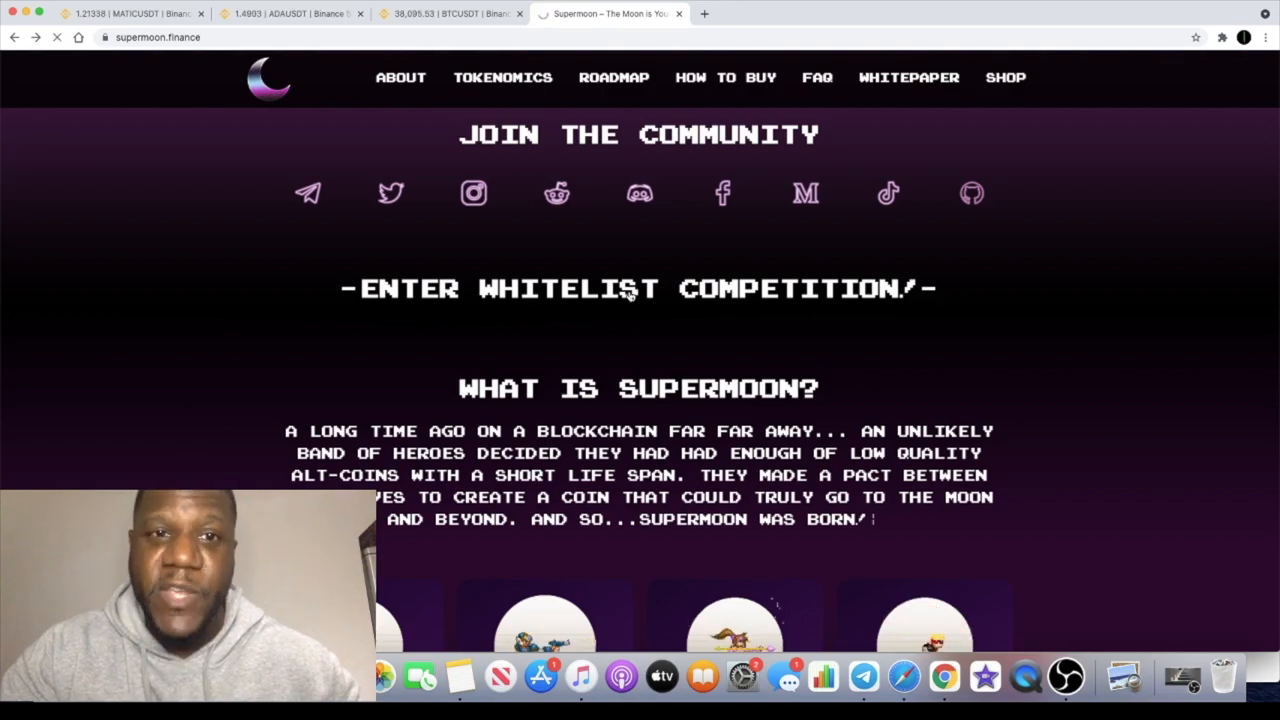
{"action": "left_click", "coordinate": [630, 290]}
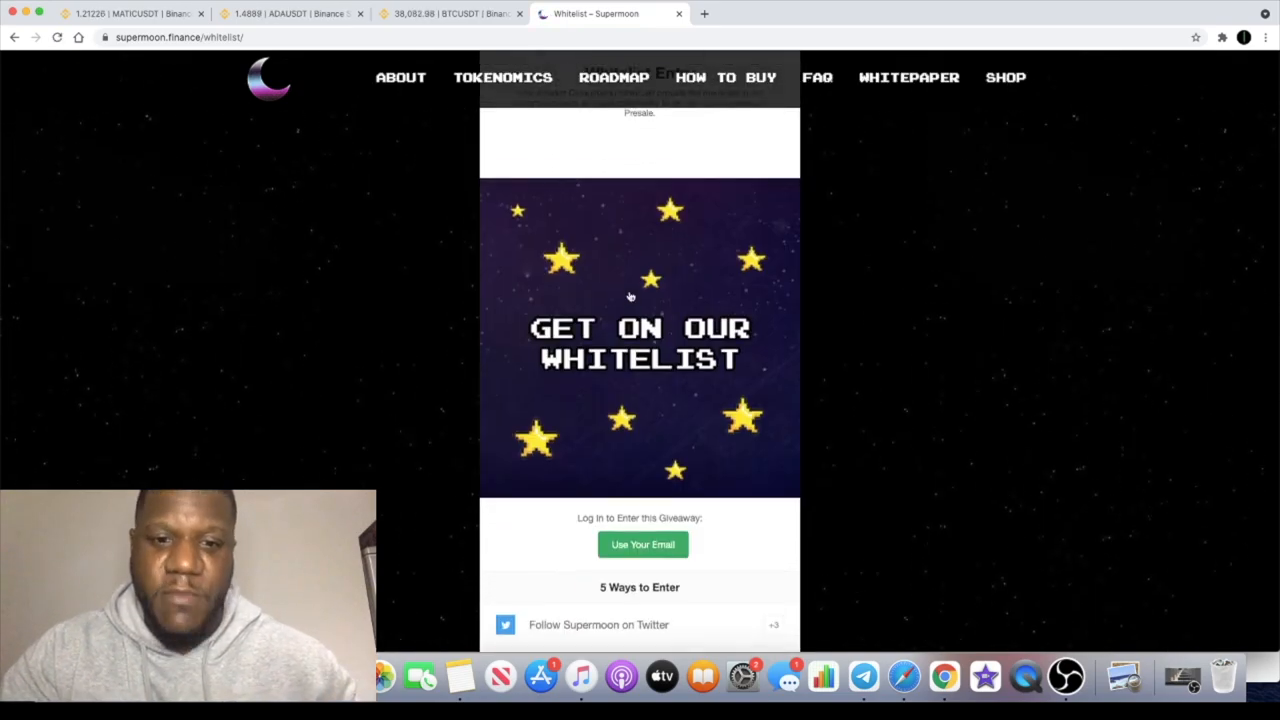
{"action": "scroll", "scroll_direction": "down", "scroll_amount": 3}
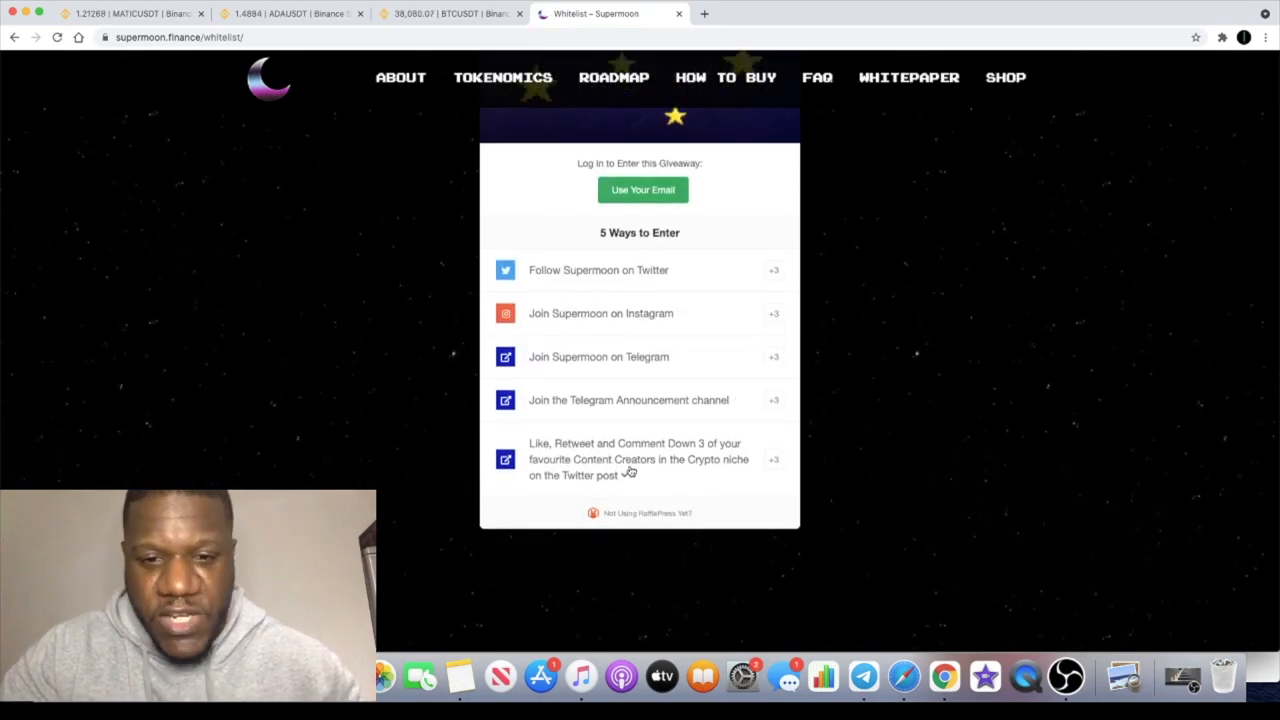
{"action": "mouse_move", "coordinate": [640, 402]}
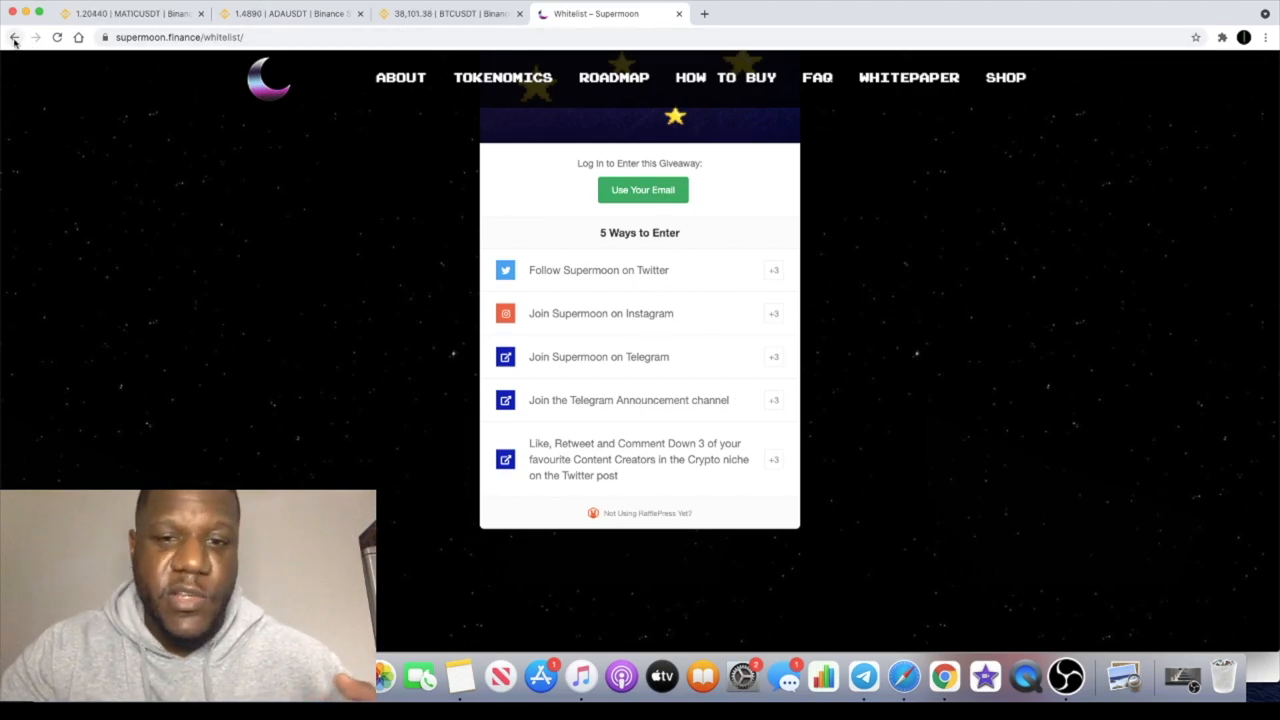
{"action": "mouse_move", "coordinate": [16, 42]}
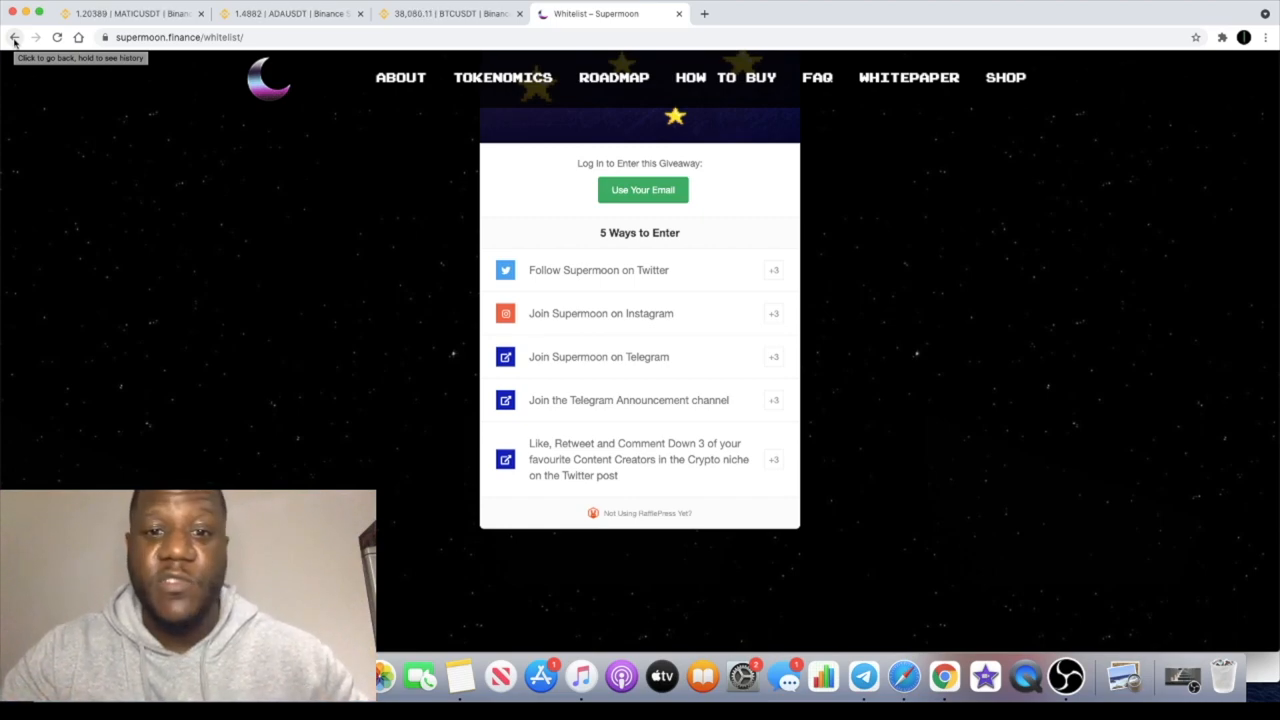
{"action": "left_click", "coordinate": [14, 44]}
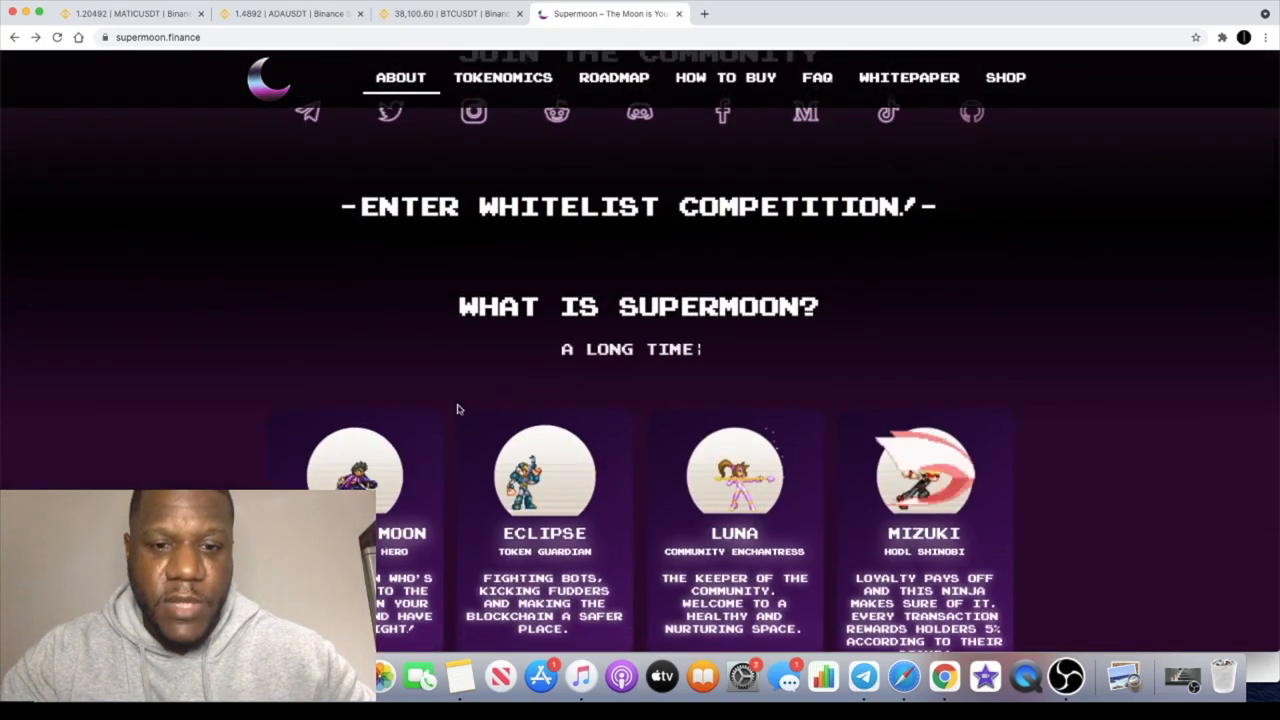
{"action": "scroll", "scroll_direction": "down", "scroll_amount": 3}
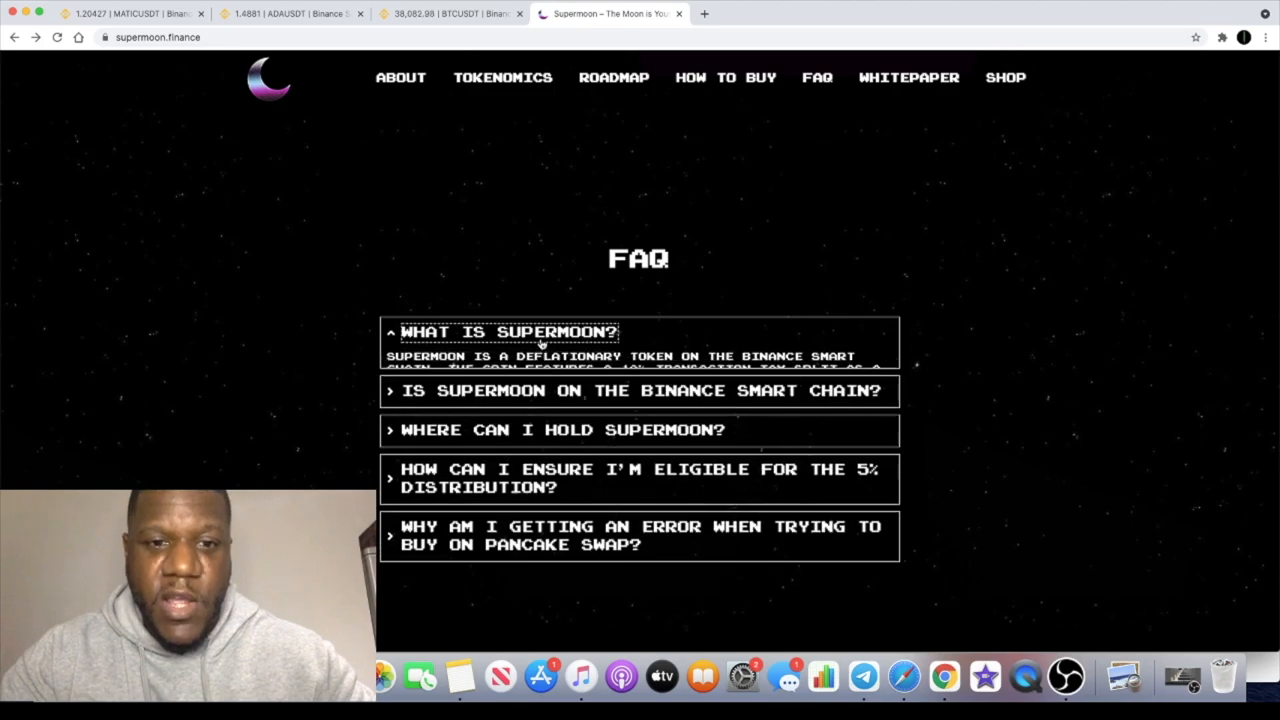
{"action": "left_click", "coordinate": [508, 332]}
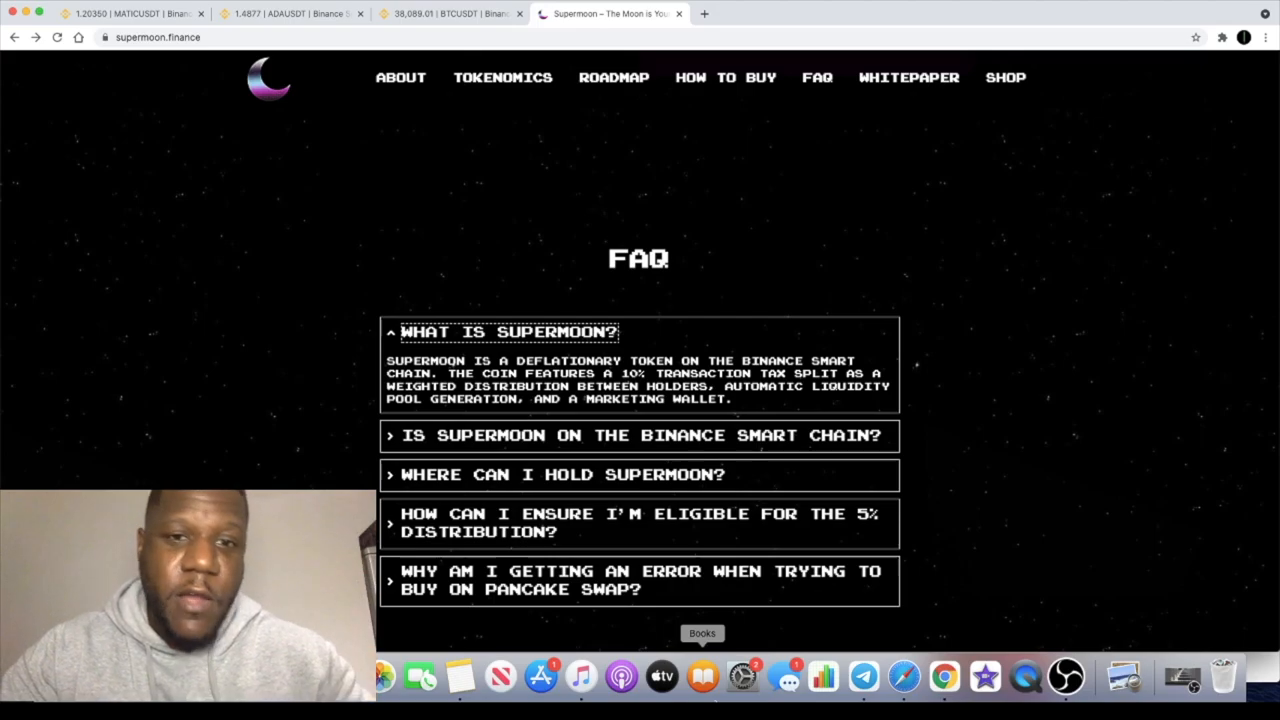
{"action": "left_click", "coordinate": [724, 76]}
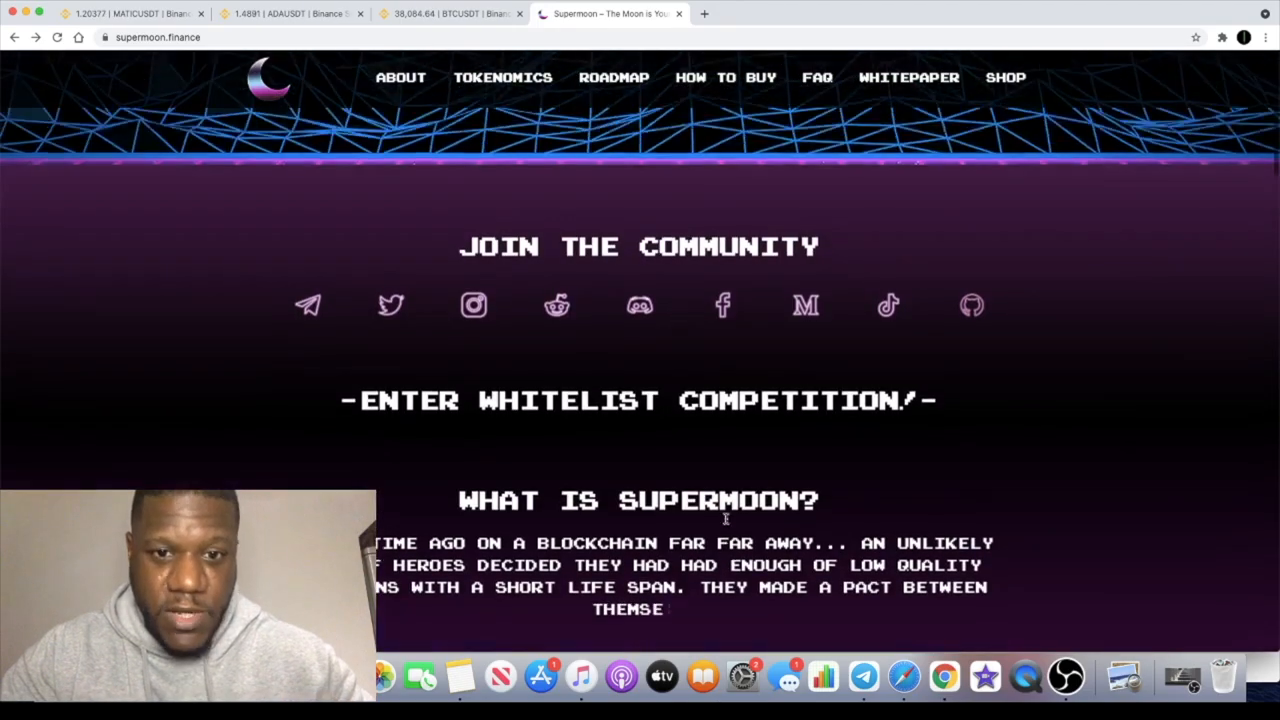
Step: Scroll through the Tokenomics cards: holder rewards, liquidity, burn wallet, liquidity locked and ownership renounced
{"action": "scroll", "scroll_direction": "down", "scroll_amount": 3}
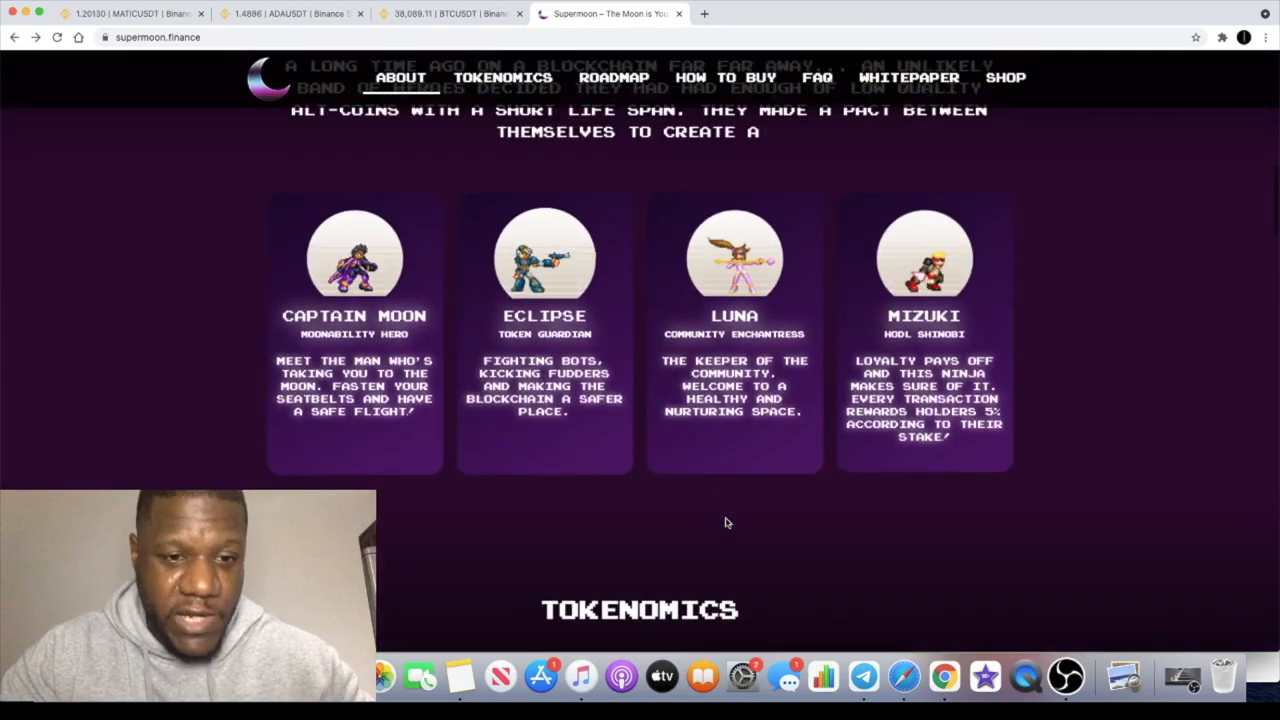
{"action": "scroll", "scroll_direction": "down", "scroll_amount": 3}
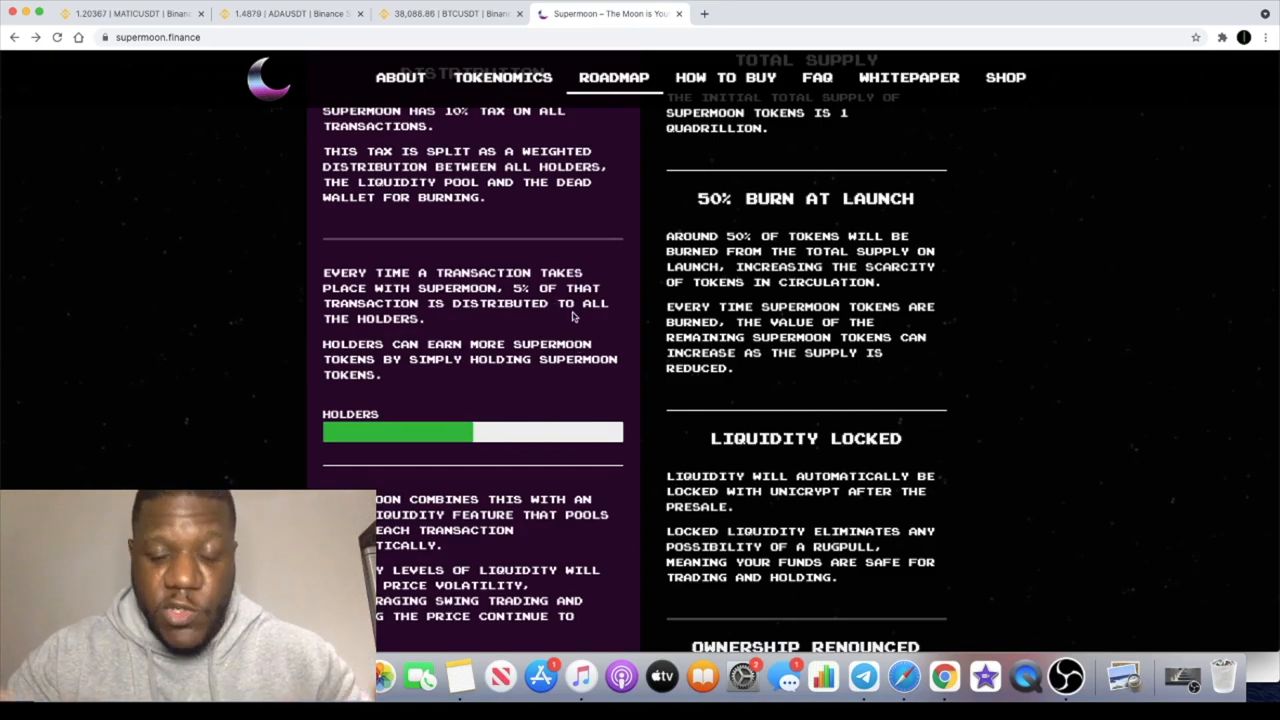
{"action": "scroll", "scroll_direction": "down", "scroll_amount": 3}
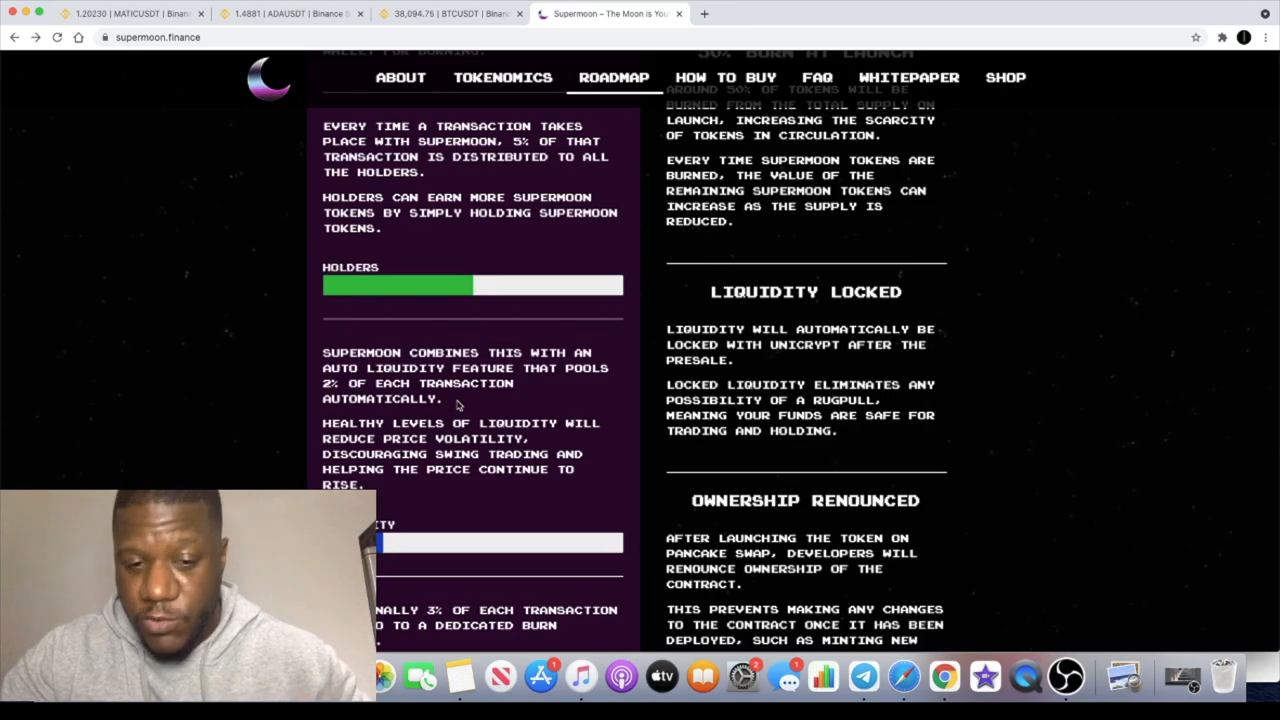
{"action": "scroll", "scroll_direction": "down", "scroll_amount": 3}
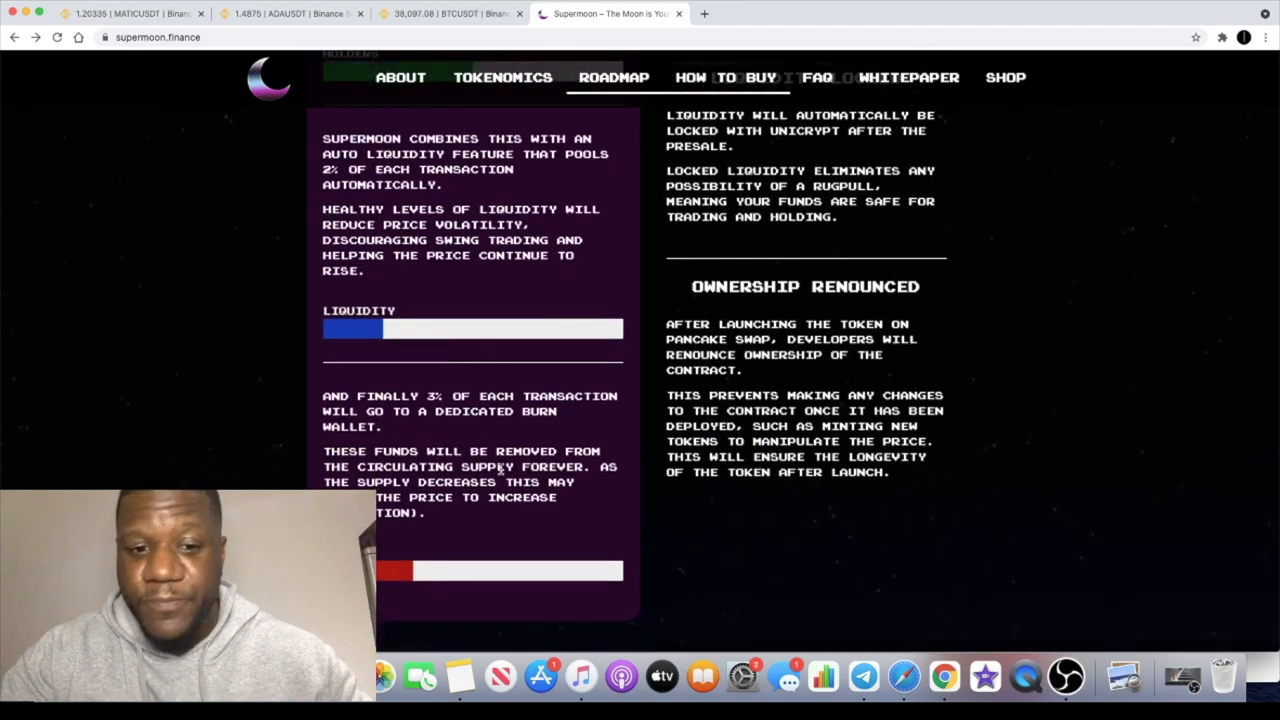
{"action": "scroll", "scroll_direction": "up", "scroll_amount": 3}
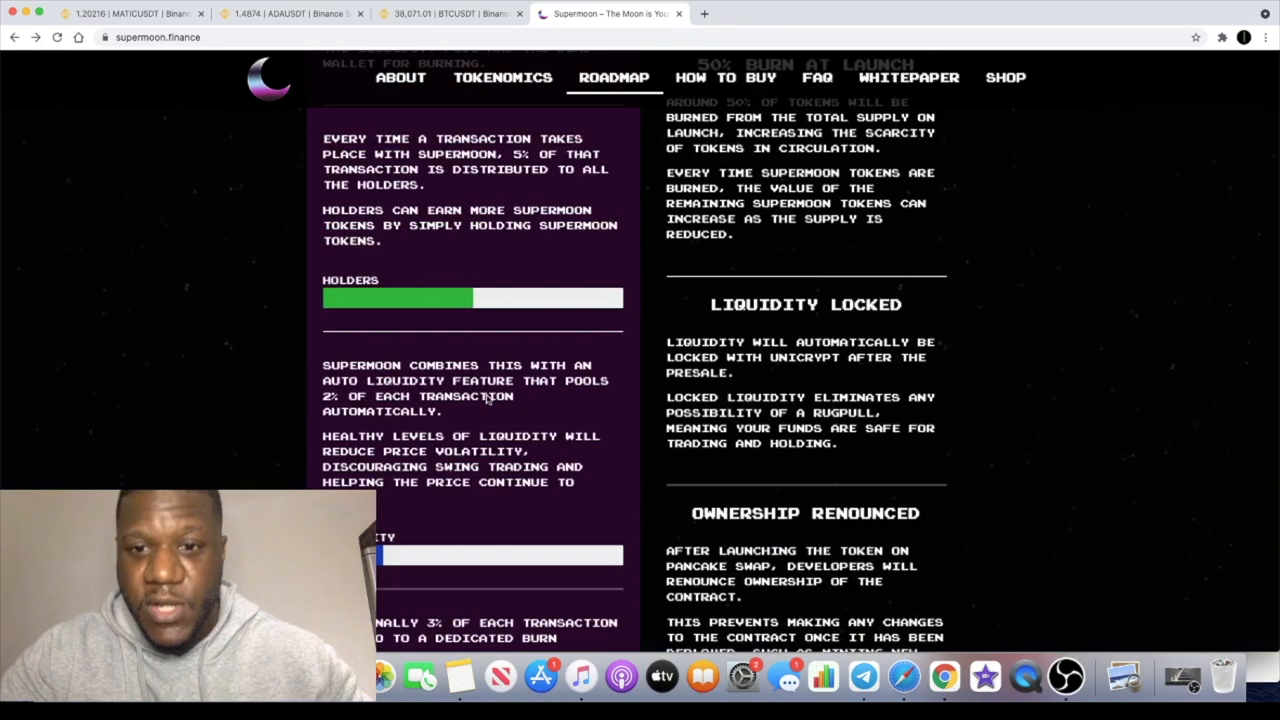
{"action": "scroll", "scroll_direction": "up", "scroll_amount": 3}
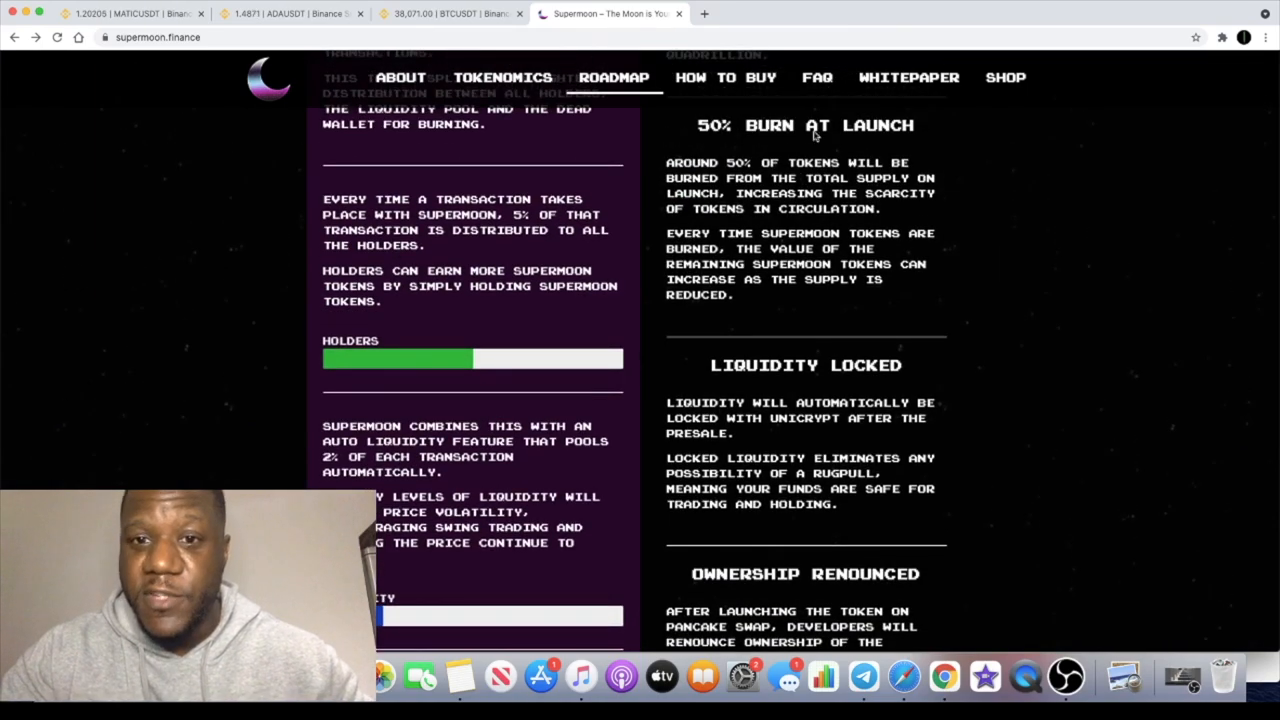
{"action": "mouse_move", "coordinate": [780, 264]}
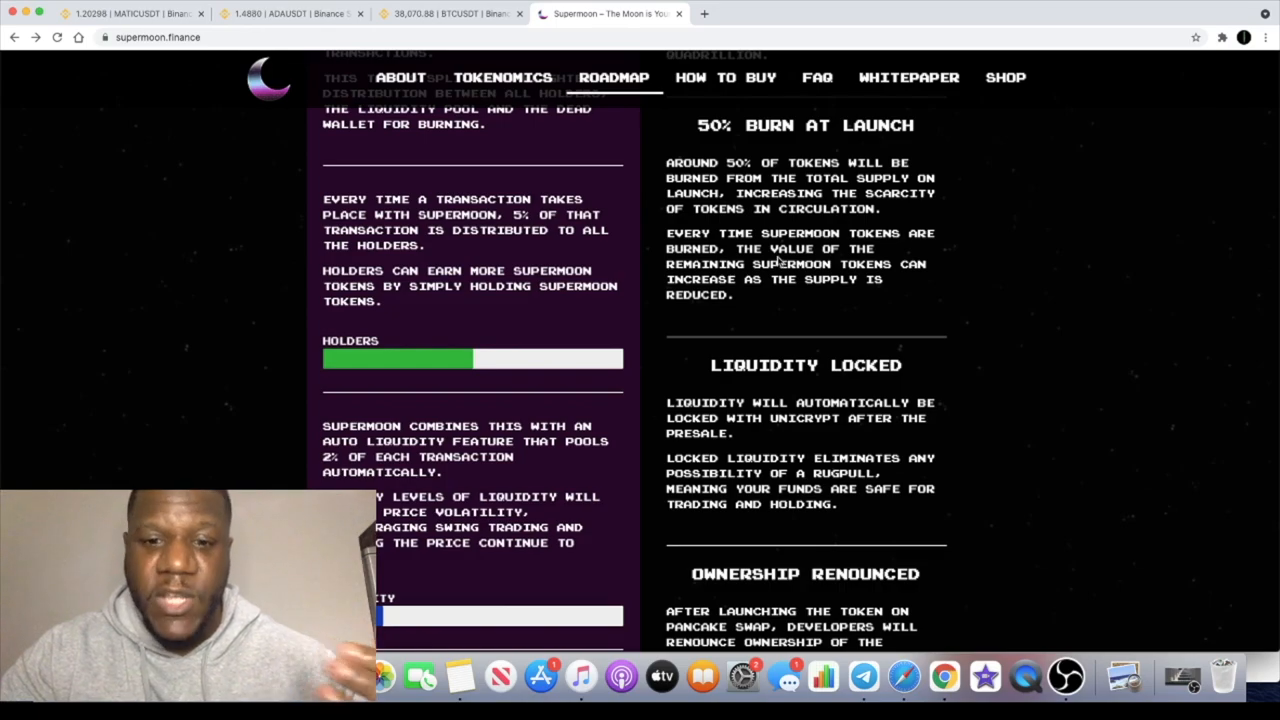
{"action": "scroll", "scroll_direction": "down", "scroll_amount": 3}
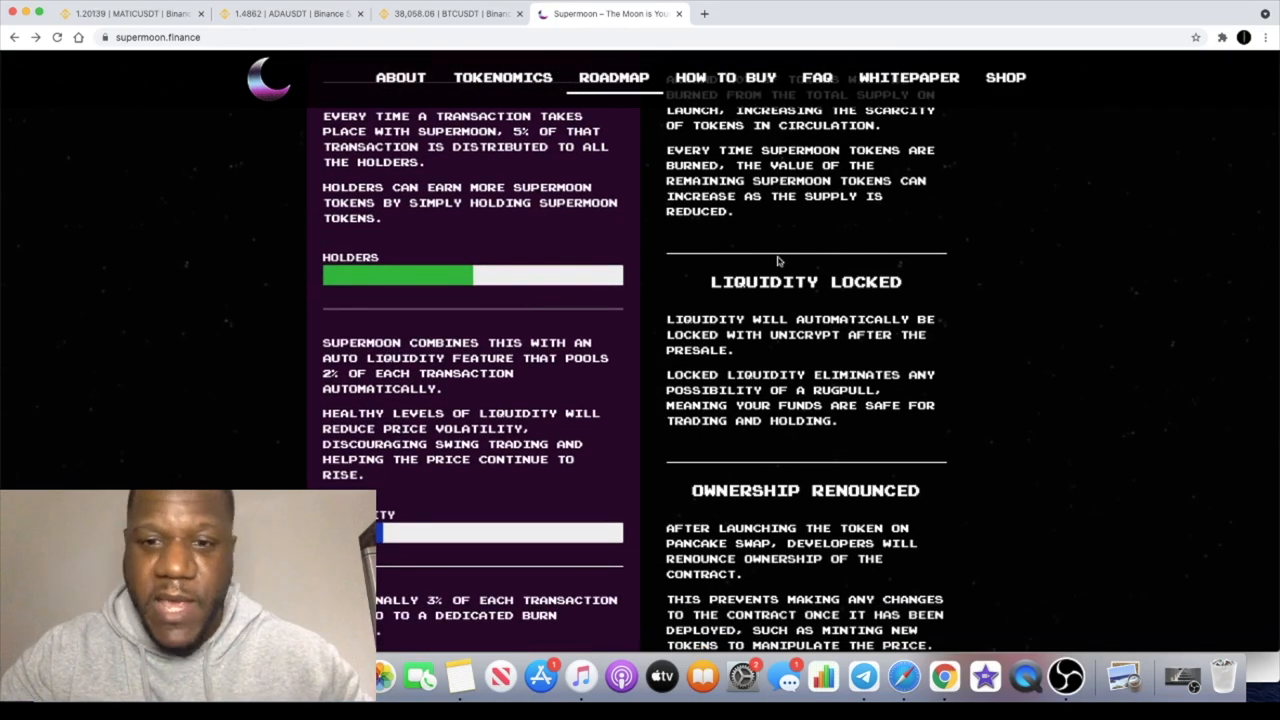
{"action": "scroll", "scroll_direction": "down", "scroll_amount": 3}
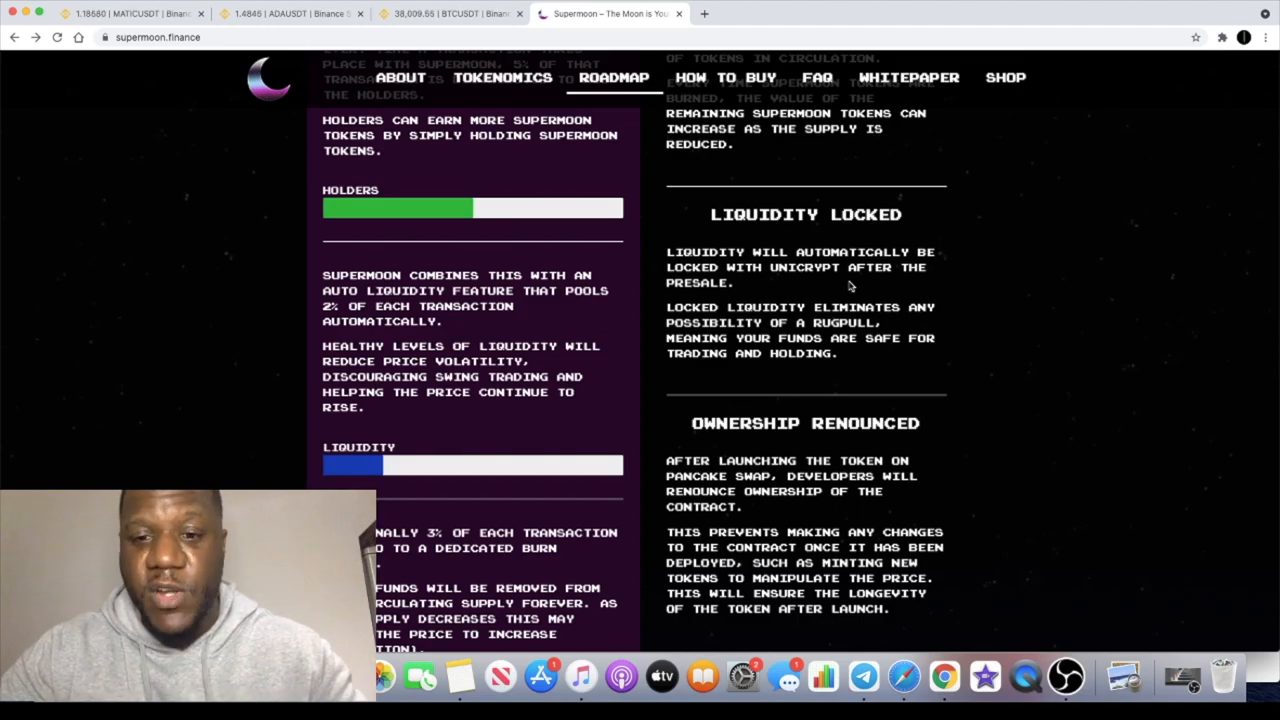
{"action": "scroll", "scroll_direction": "down", "scroll_amount": 3}
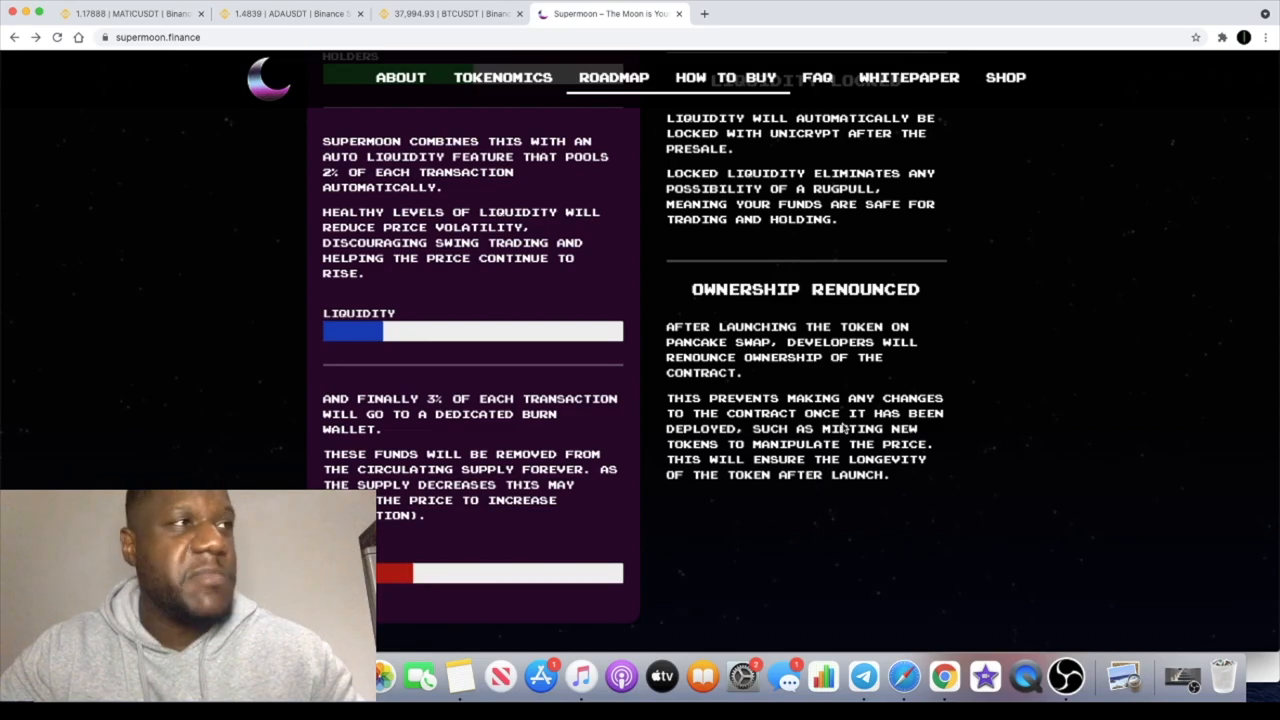
{"action": "left_click", "coordinate": [502, 76]}
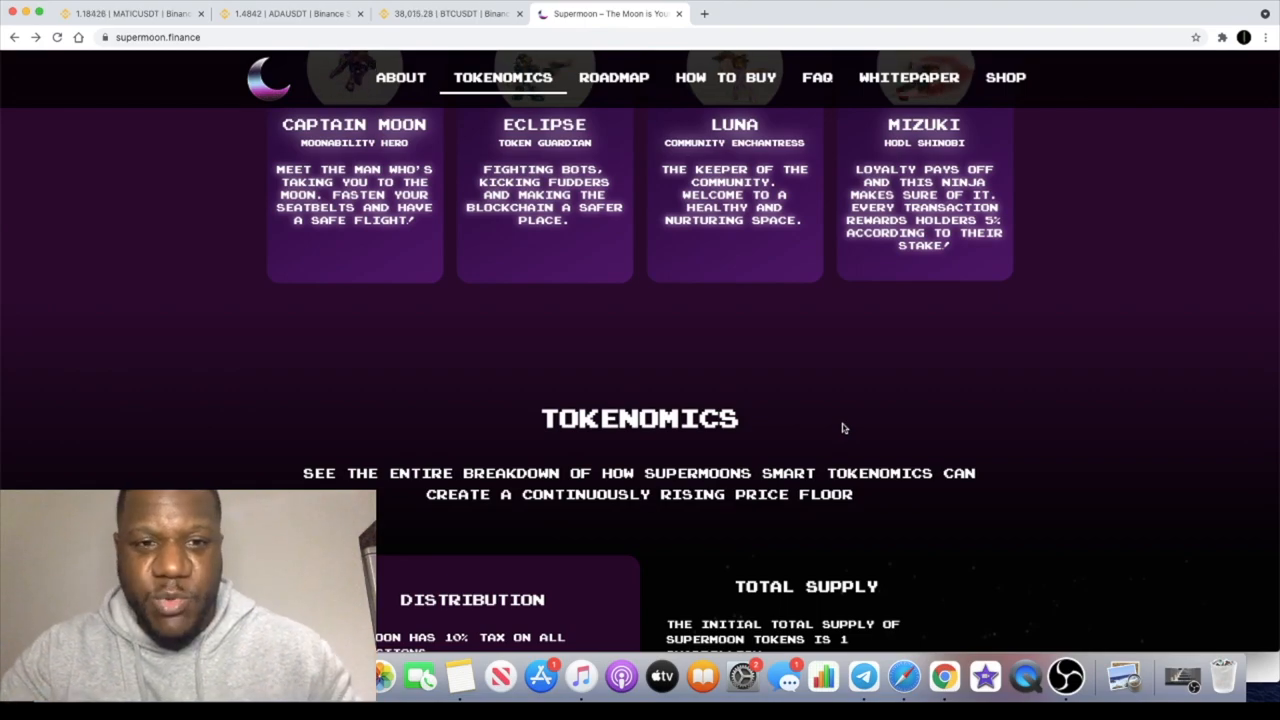
{"action": "scroll", "scroll_direction": "up", "scroll_amount": 3}
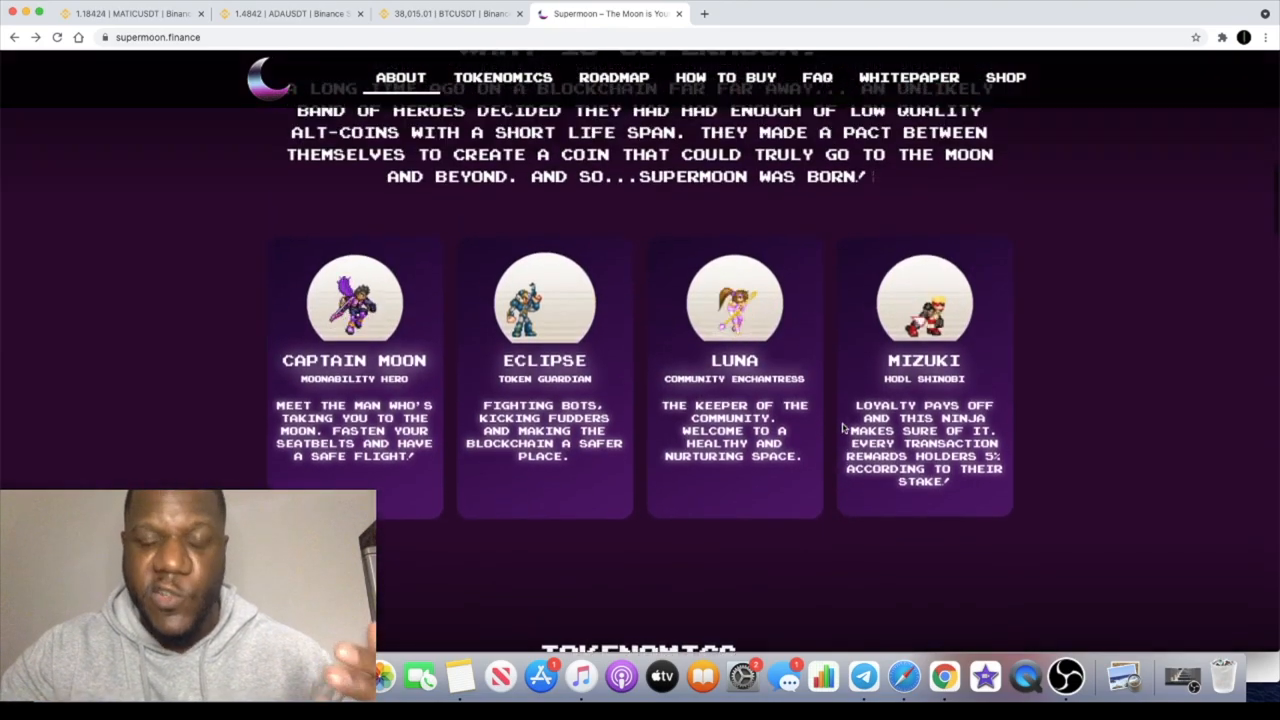
{"action": "scroll", "scroll_direction": "up", "scroll_amount": 3}
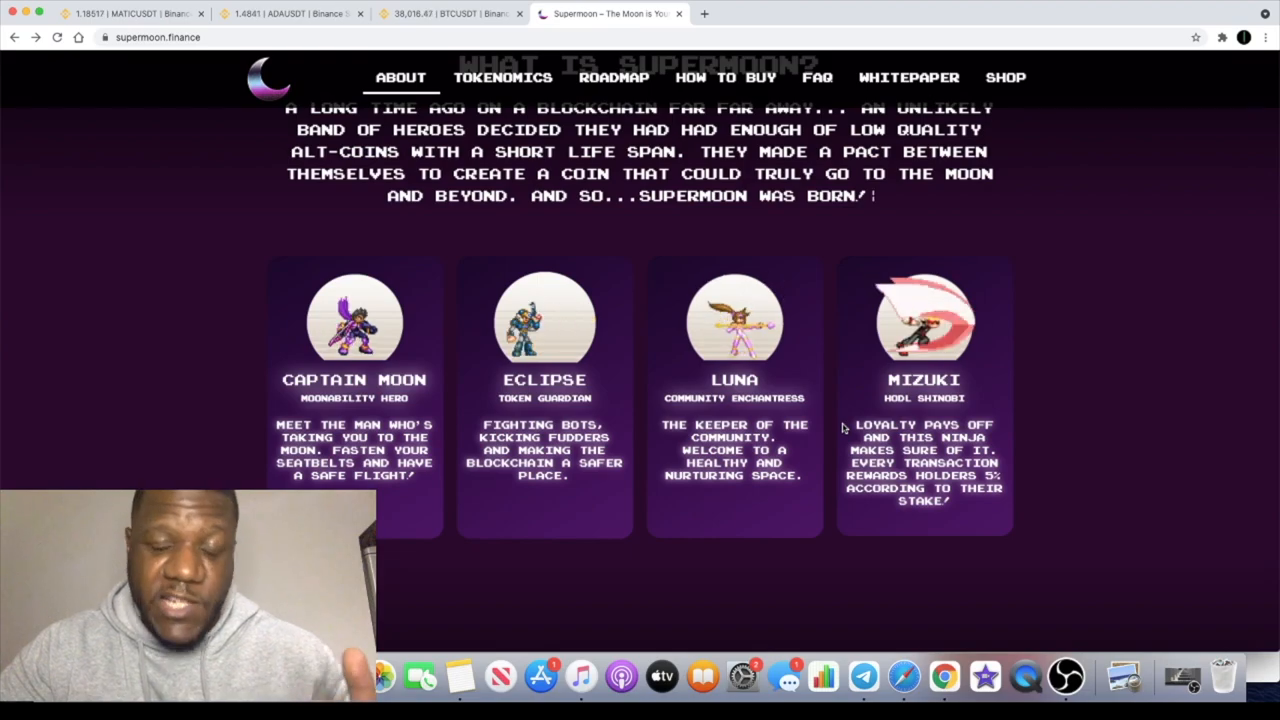
{"action": "scroll", "scroll_direction": "up", "scroll_amount": 3}
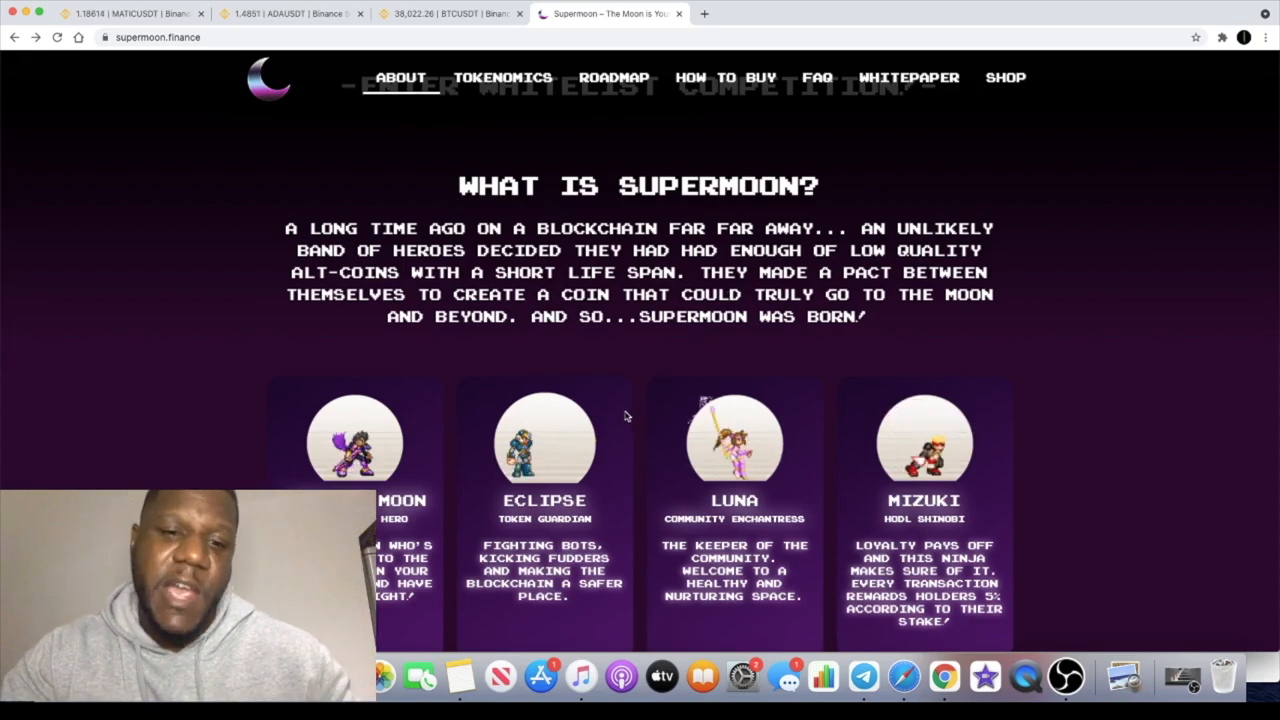
{"action": "scroll", "scroll_direction": "down", "scroll_amount": 3}
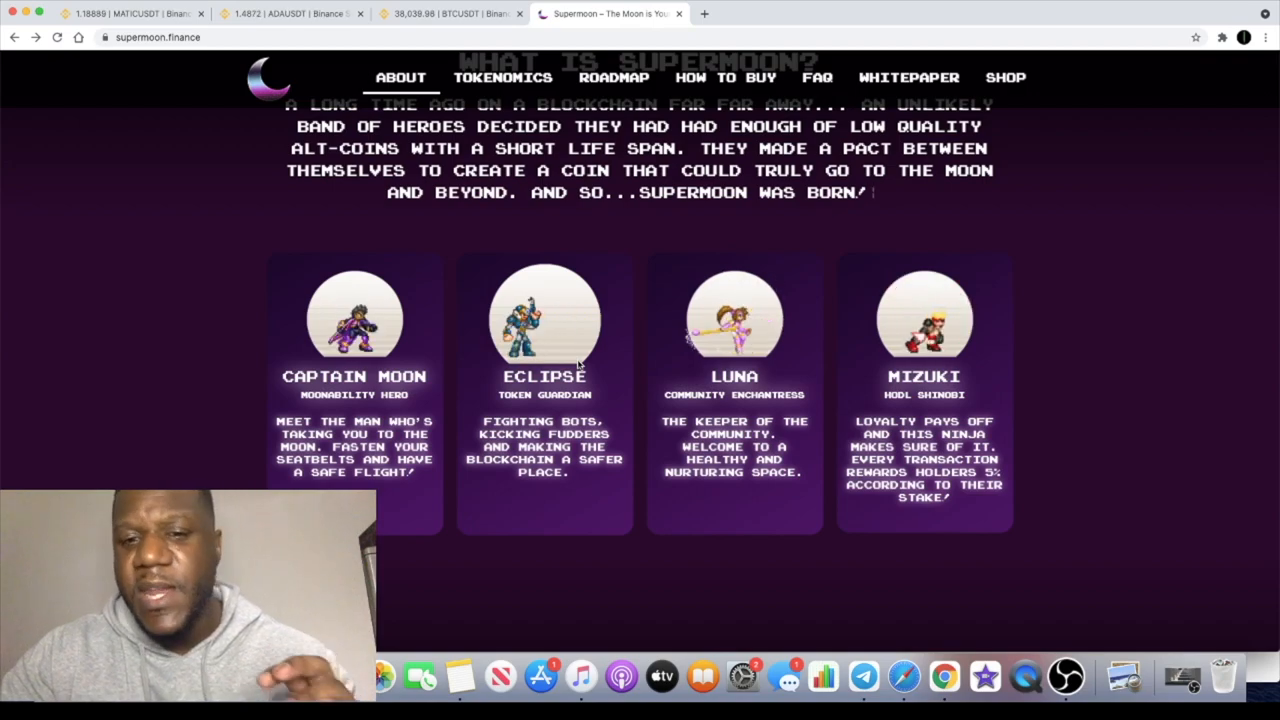
{"action": "scroll", "scroll_direction": "down", "scroll_amount": 3}
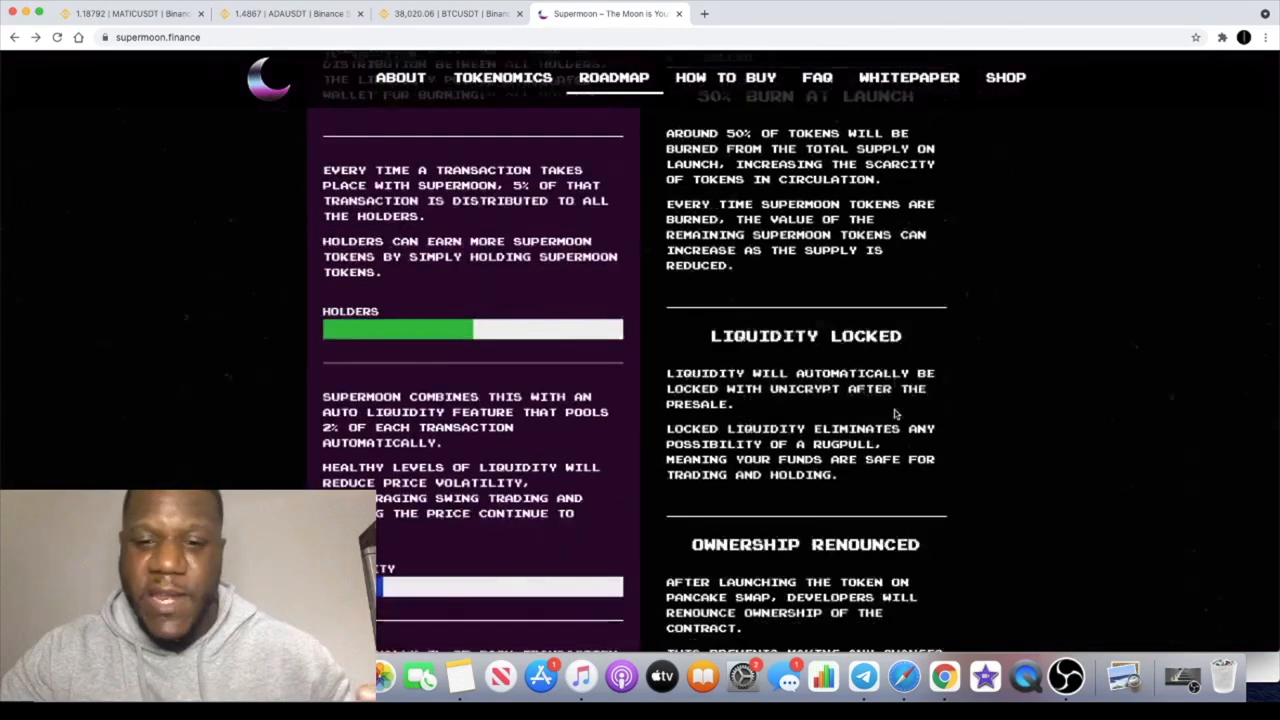
Step: Jump to the 2021 roadmap via the nav bar and follow a link into the Telegram community chat
{"action": "left_click", "coordinate": [614, 76]}
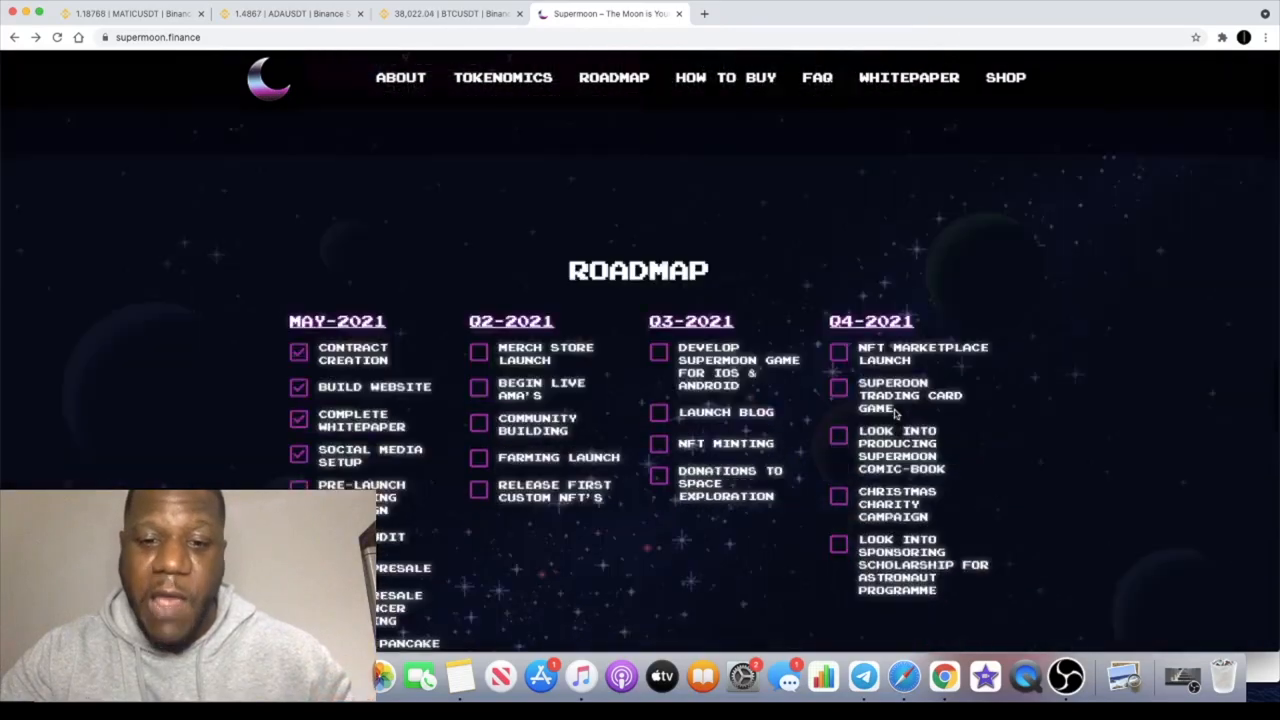
{"action": "scroll", "scroll_direction": "down", "scroll_amount": 3}
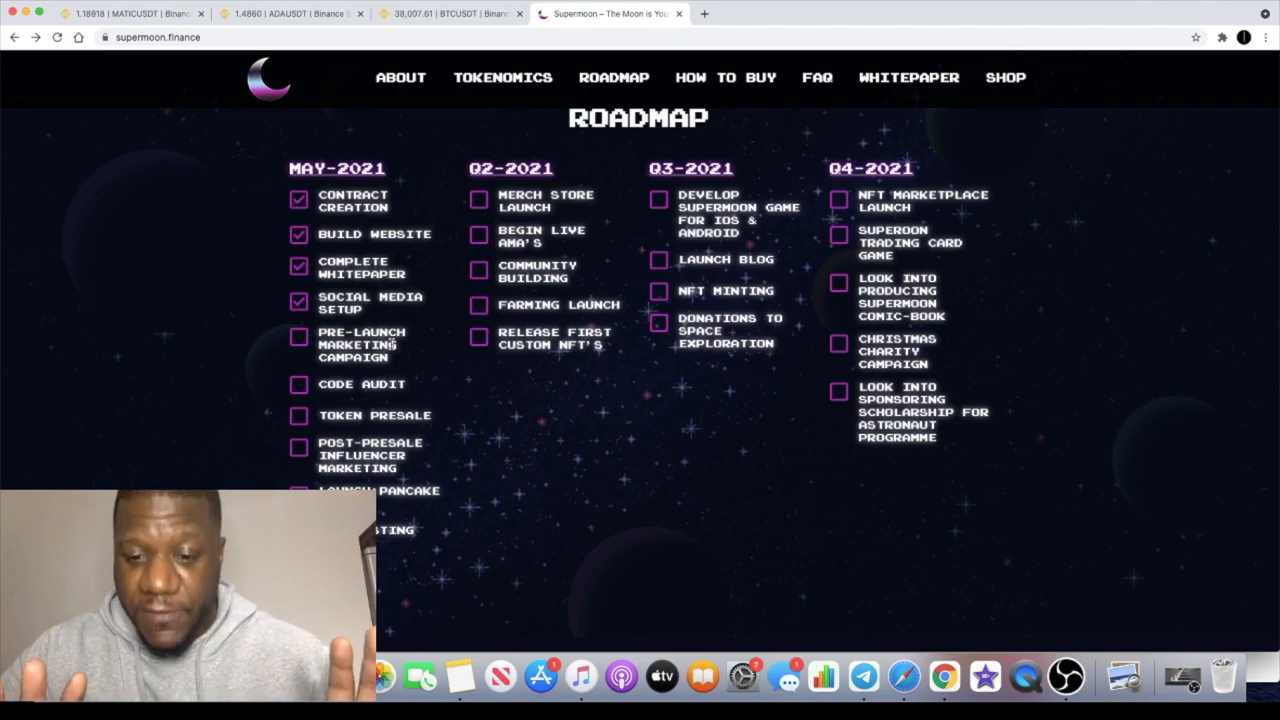
{"action": "left_click", "coordinate": [862, 678]}
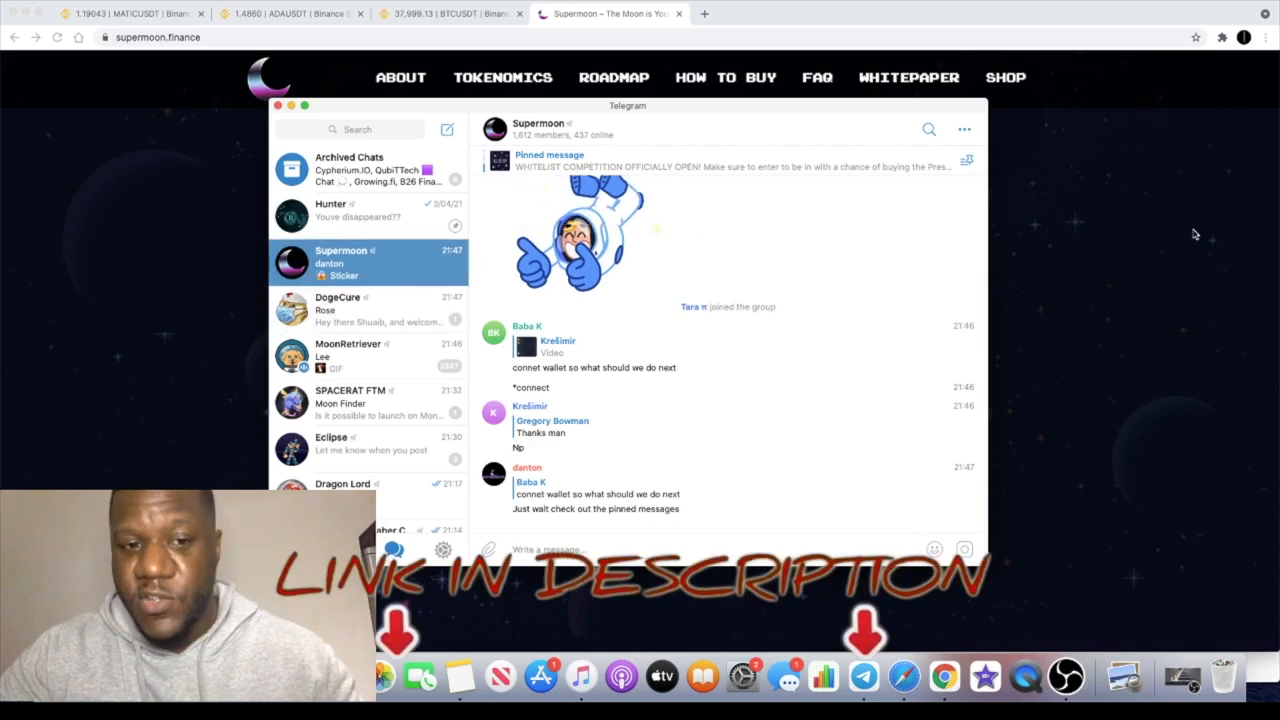
{"action": "left_click", "coordinate": [614, 76]}
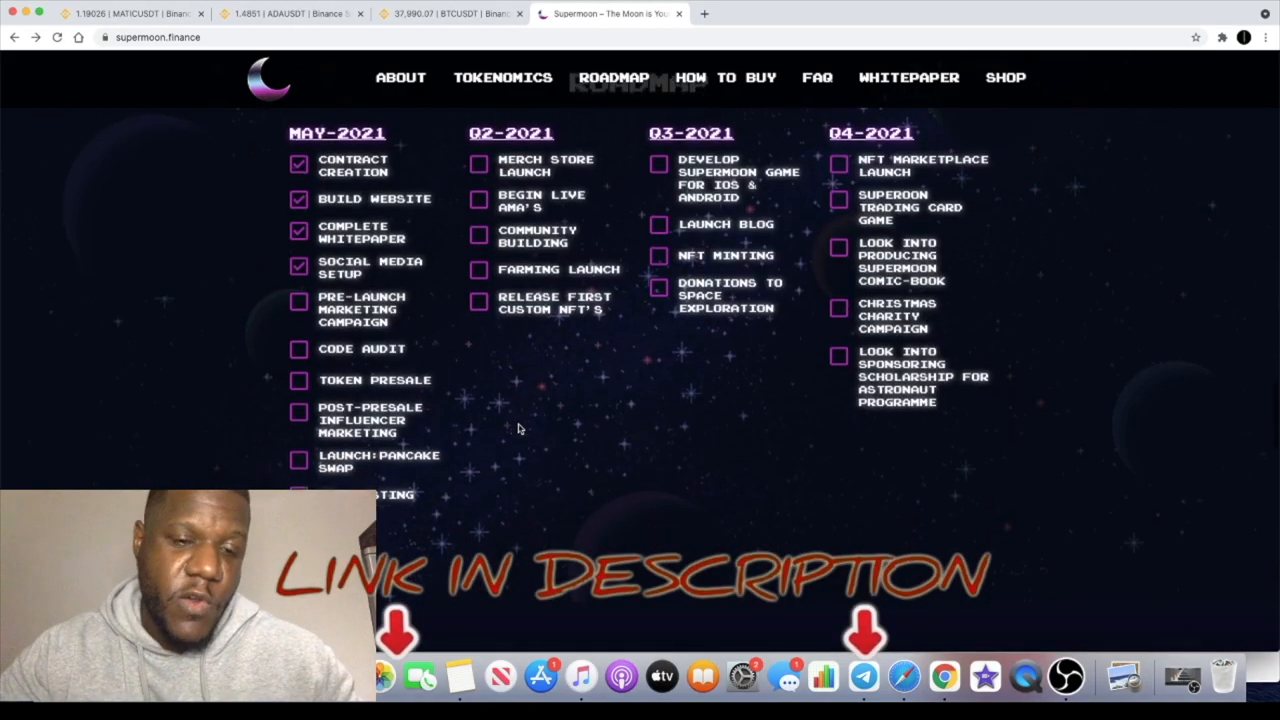
{"action": "scroll", "scroll_direction": "down", "scroll_amount": 3}
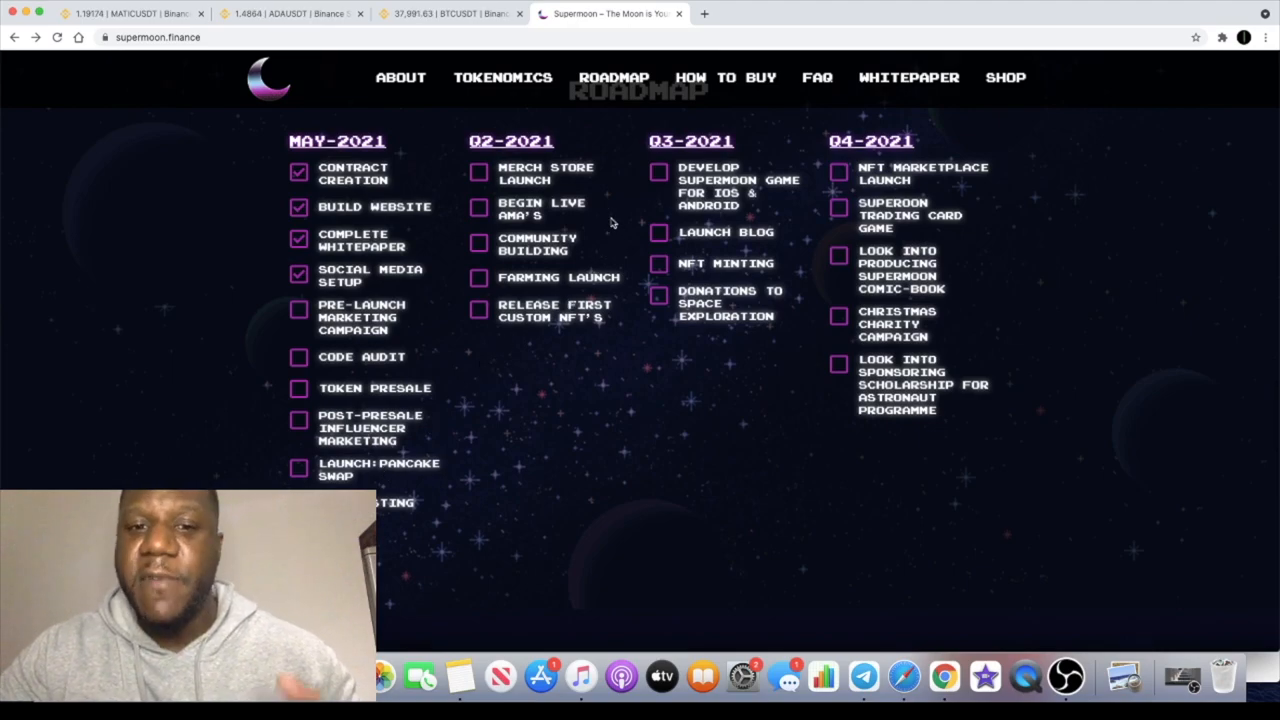
{"action": "mouse_move", "coordinate": [592, 342]}
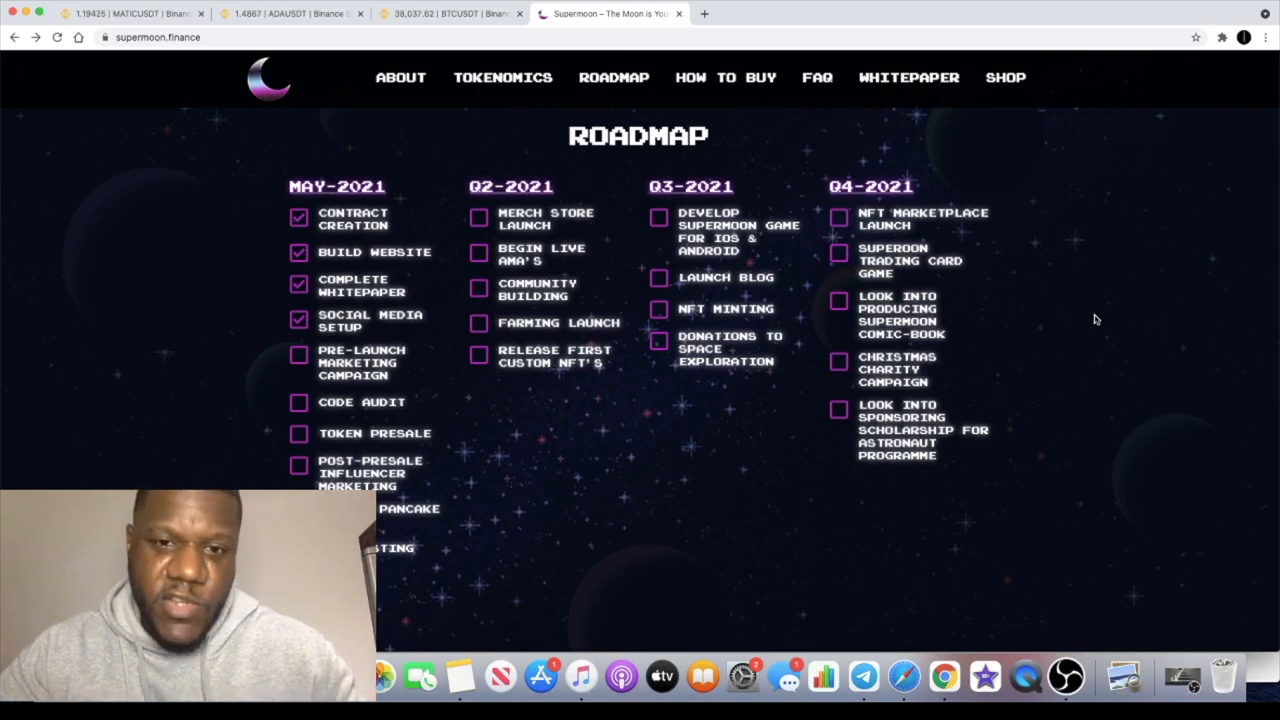
Step: Jump to How to Buy and scroll through the seven PancakeSwap buying steps
{"action": "left_click", "coordinate": [724, 76]}
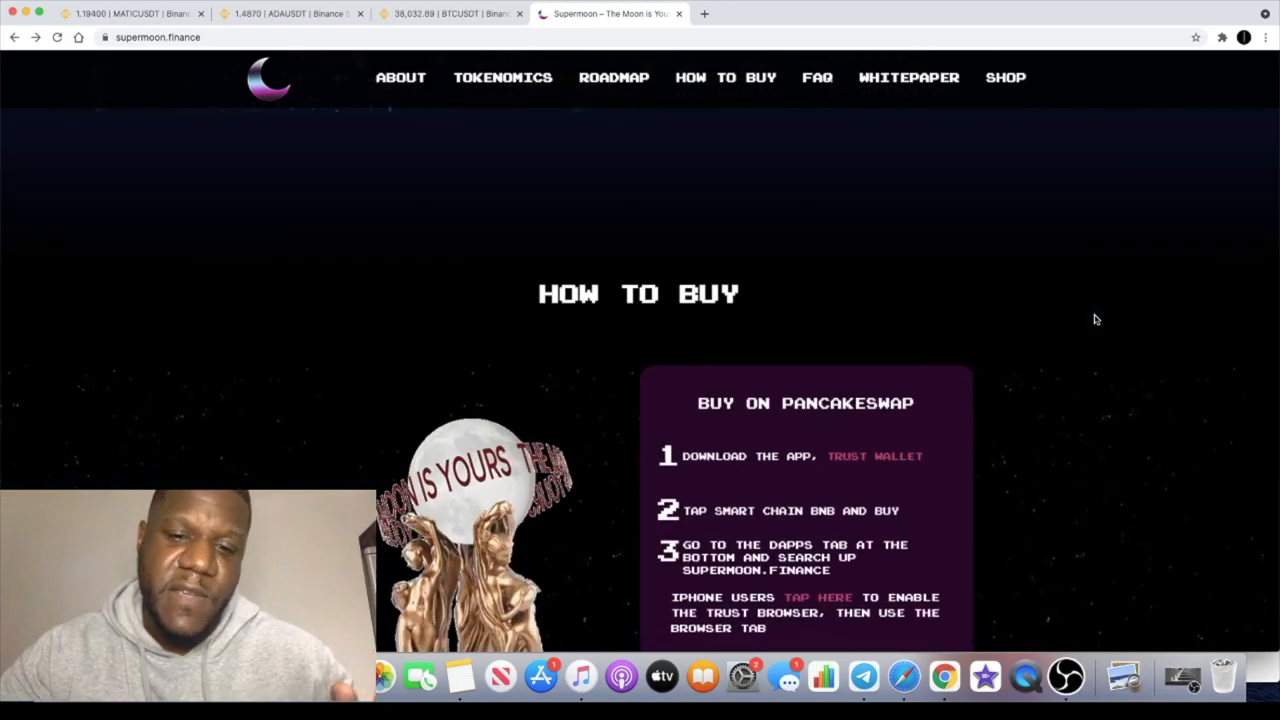
{"action": "scroll", "scroll_direction": "down", "scroll_amount": 3}
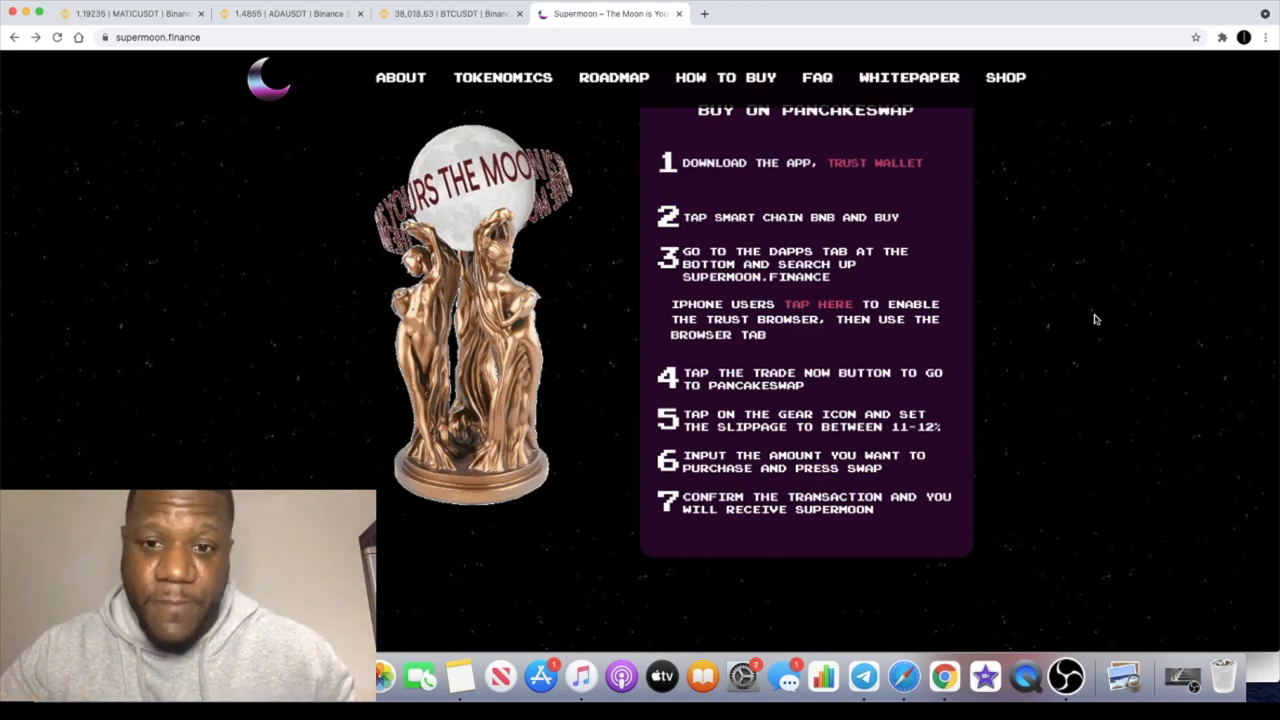
{"action": "scroll", "scroll_direction": "down", "scroll_amount": 3}
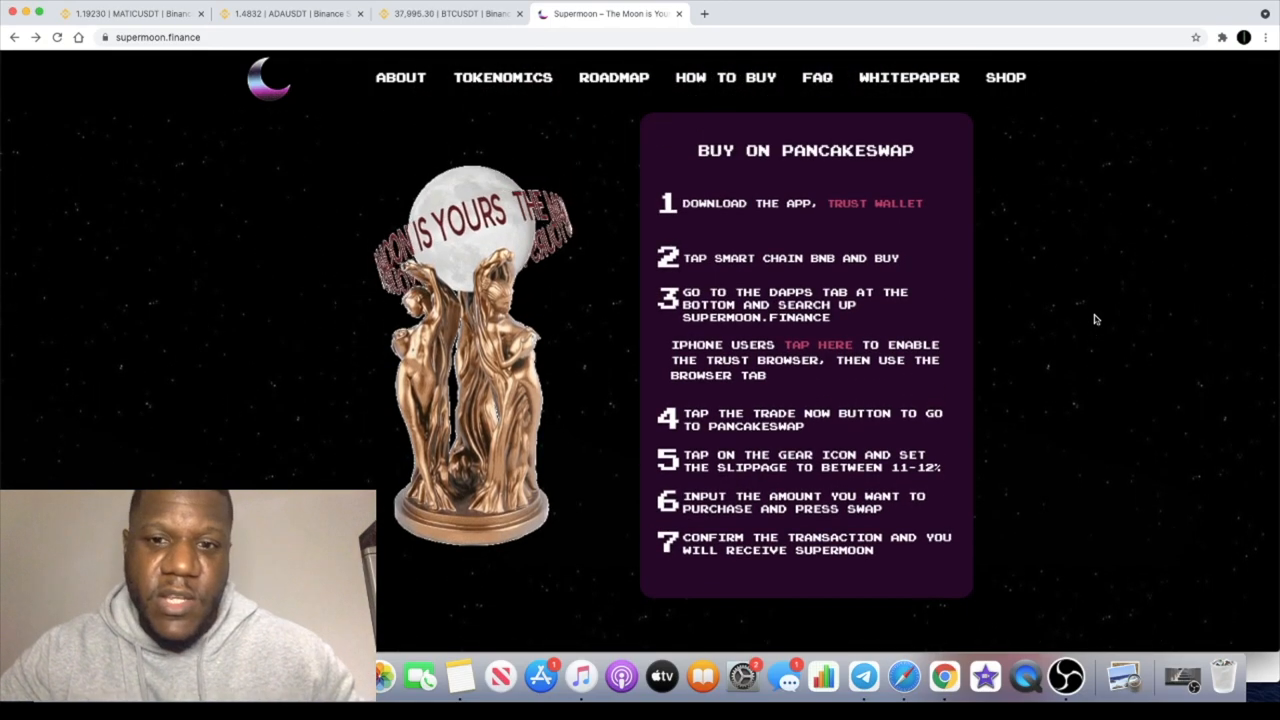
Step: Jump to the FAQ, then scroll back up to the 'The Moon Is Yours!' hero banner
{"action": "left_click", "coordinate": [816, 76]}
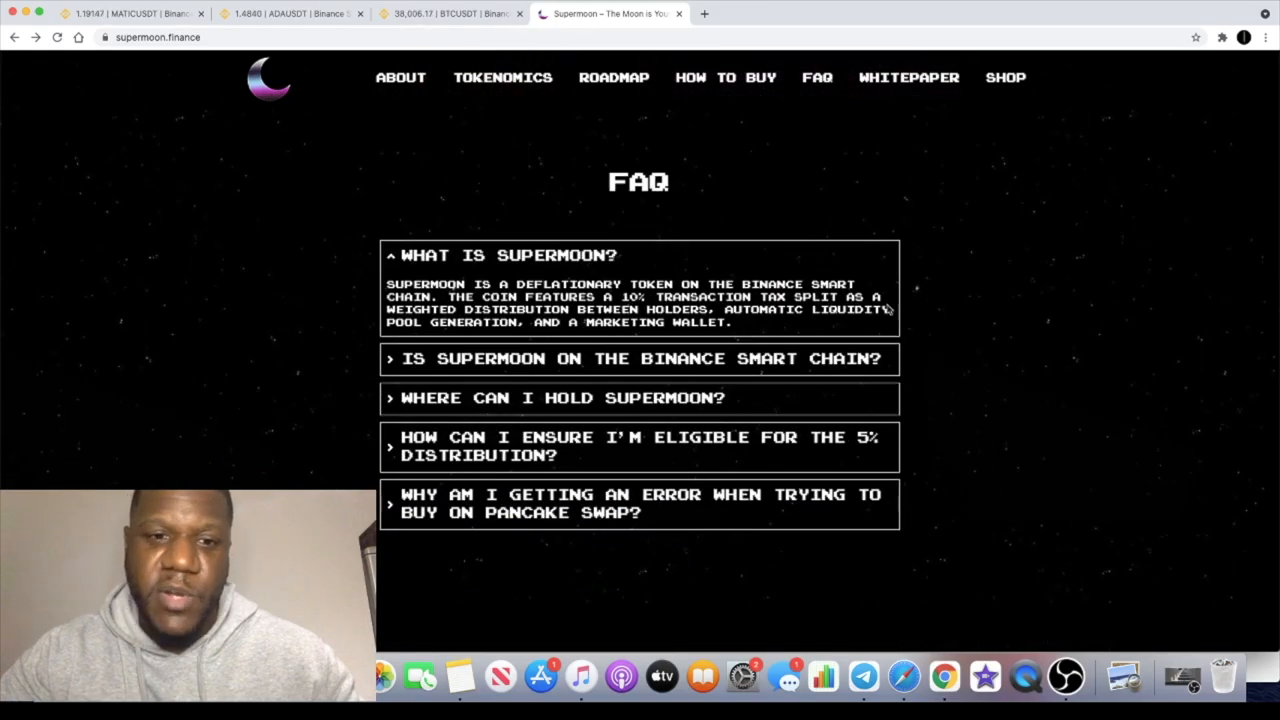
{"action": "scroll", "scroll_direction": "down", "scroll_amount": 3}
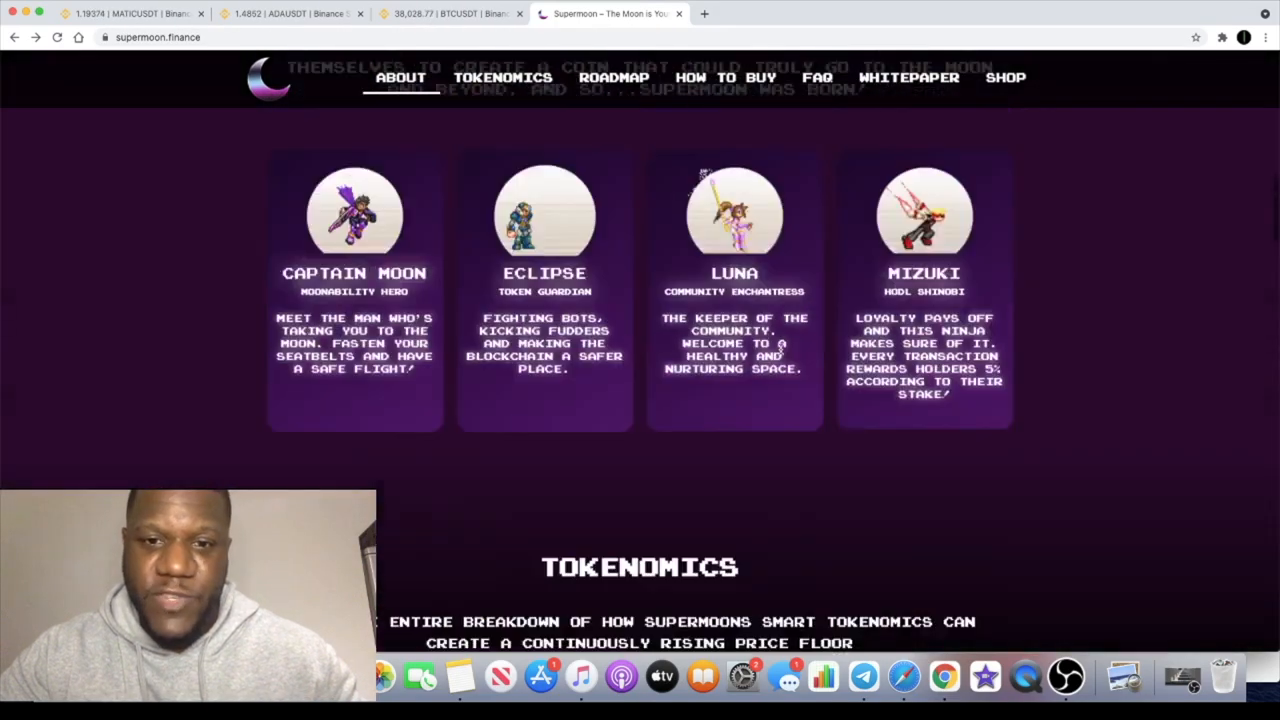
{"action": "scroll", "scroll_direction": "up", "scroll_amount": 3}
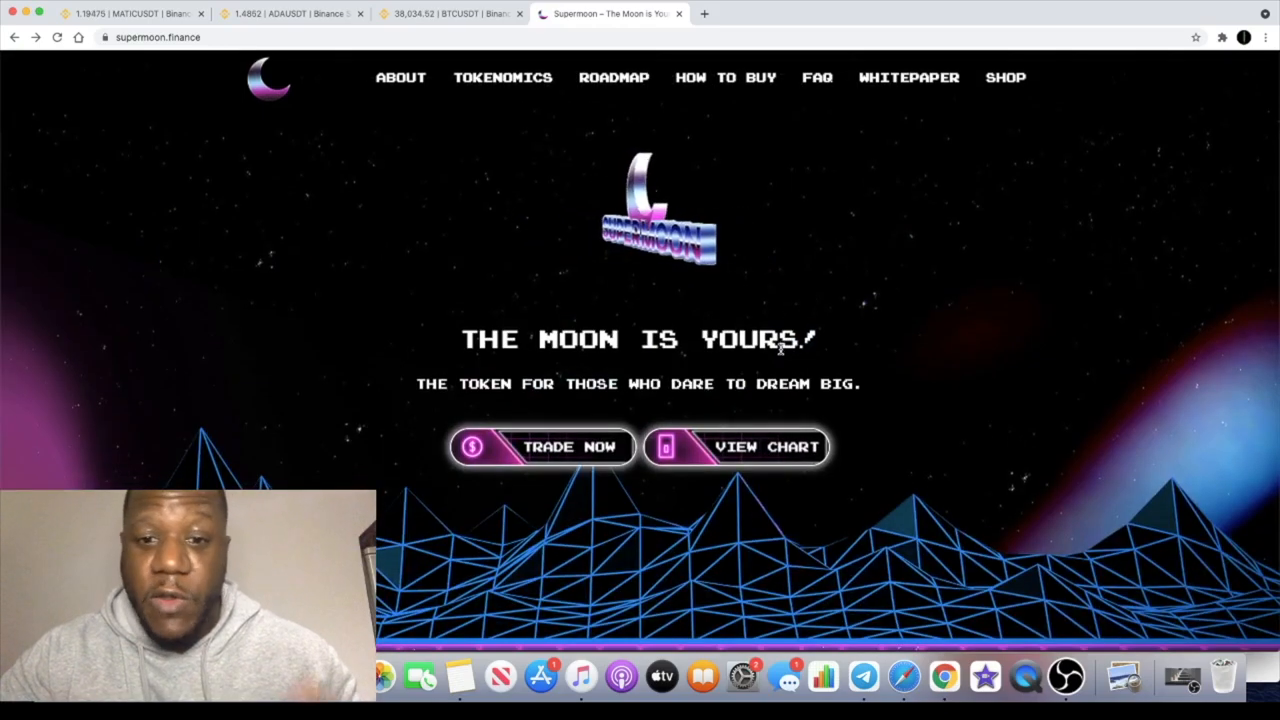